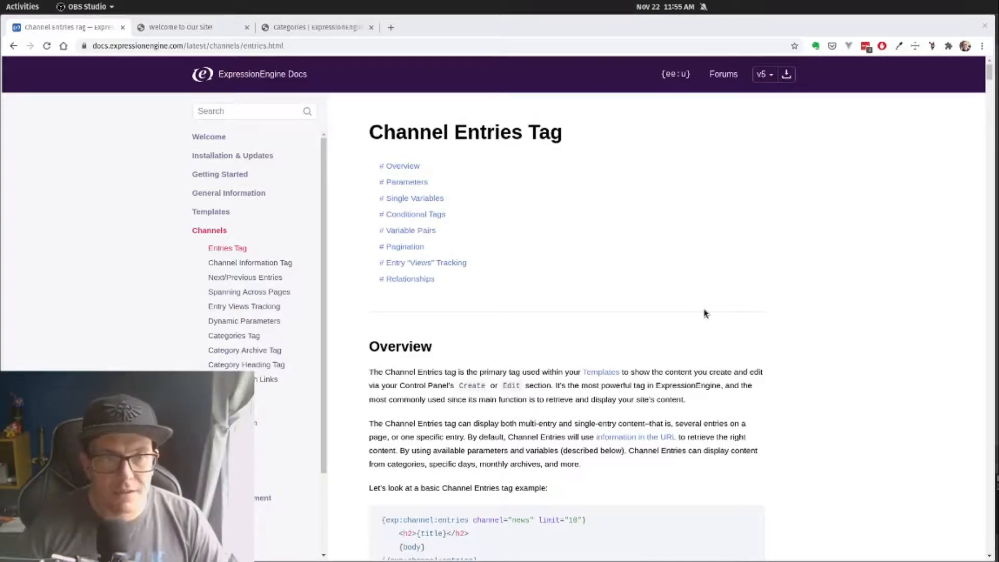
{"action": "mouse_move", "coordinate": [617, 218]}
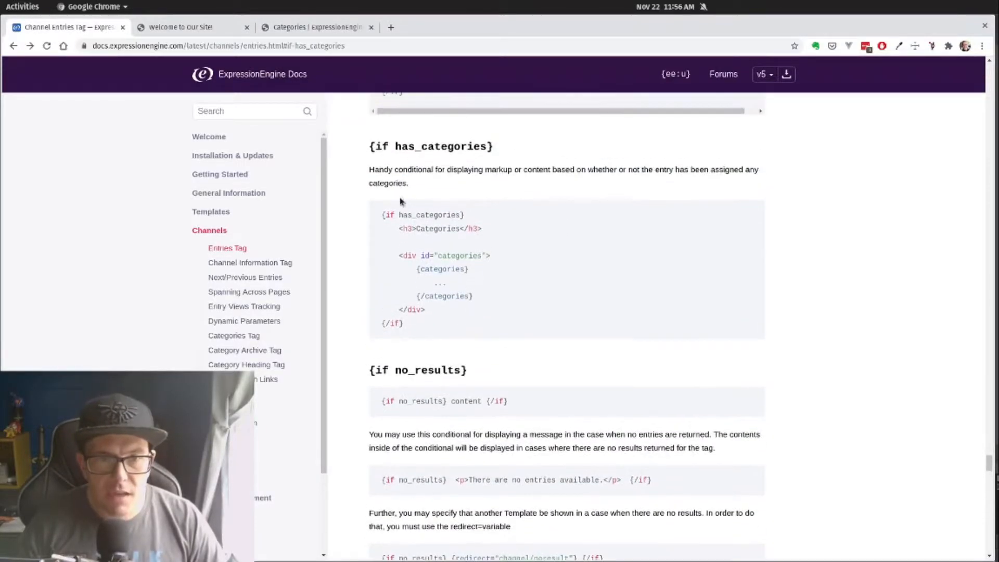
Scroll the Channel Entries Tag page to the {if has_categories} conditional example.
{"action": "left_click_drag", "start_coordinate": [436, 283], "coordinate": [423, 310]}
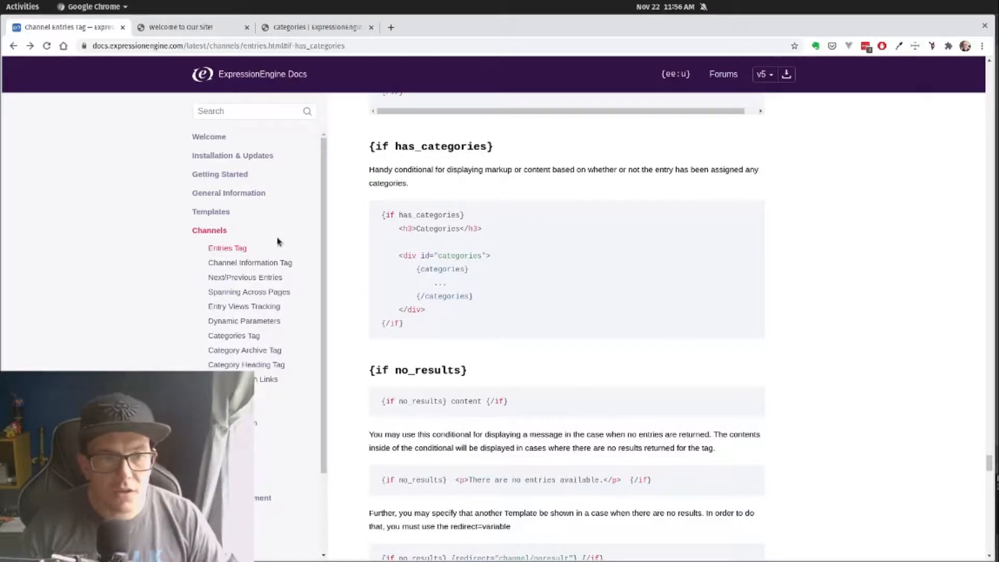
{"action": "mouse_move", "coordinate": [312, 248]}
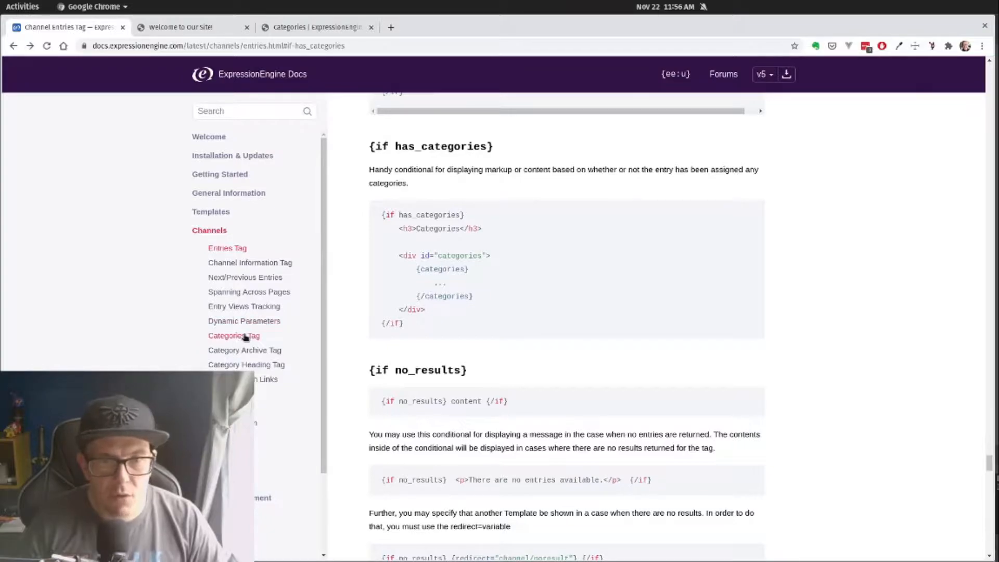
Open the Channel Categories Tag docs and jump to its Variables section.
{"action": "left_click", "coordinate": [233, 335]}
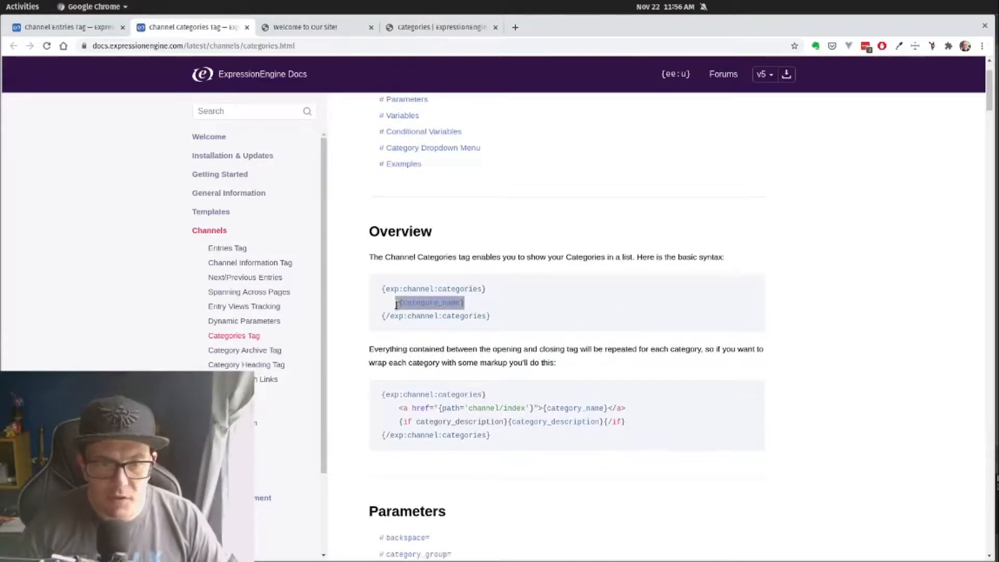
{"action": "scroll", "scroll_direction": "down", "scroll_amount": 3}
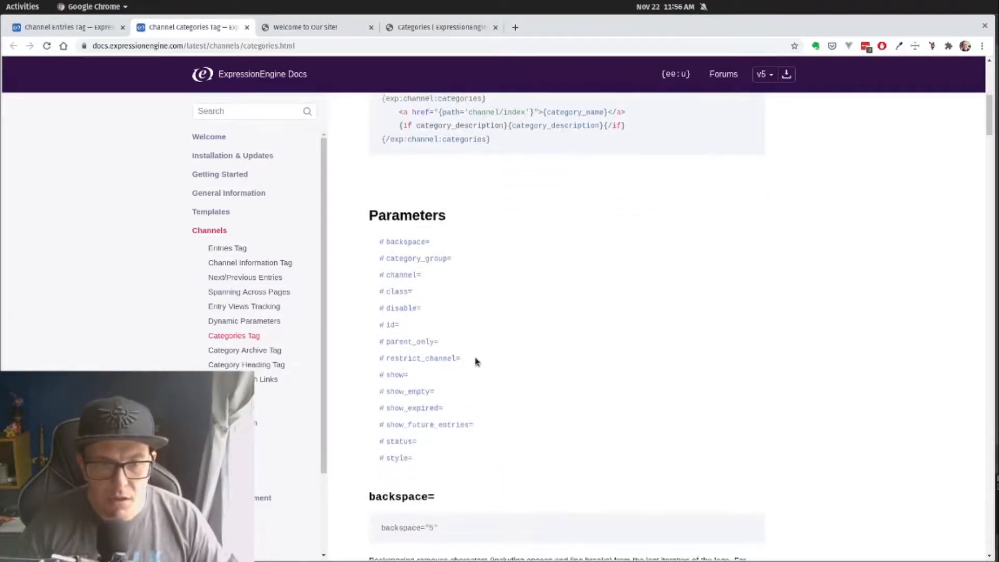
{"action": "scroll", "scroll_direction": "down", "scroll_amount": 3}
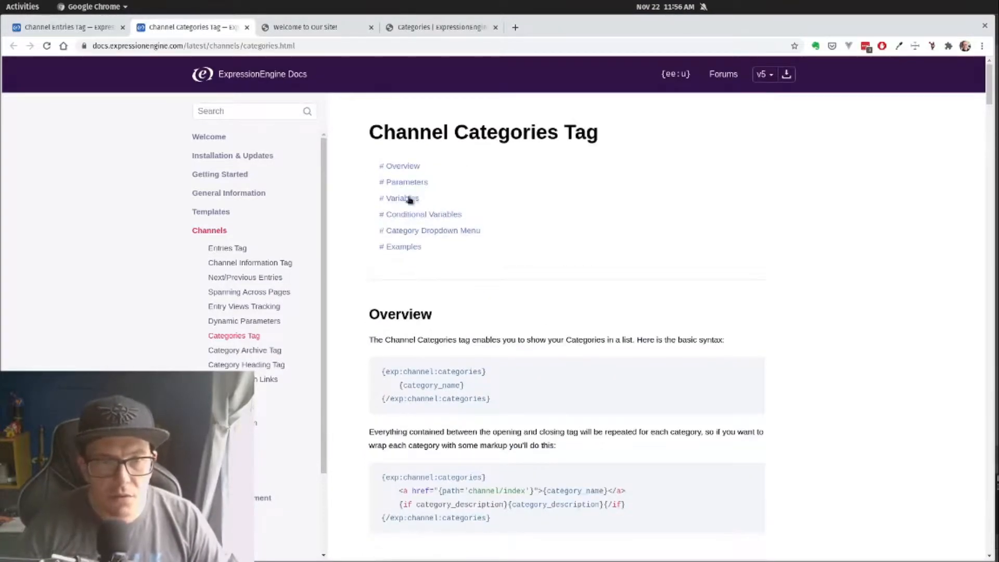
{"action": "left_click", "coordinate": [402, 198]}
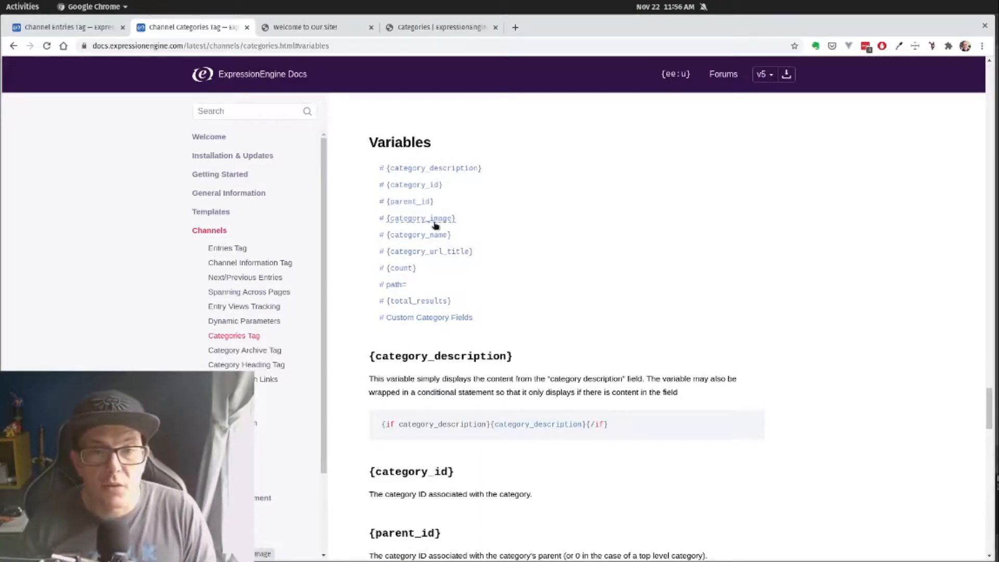
{"action": "mouse_move", "coordinate": [560, 302]}
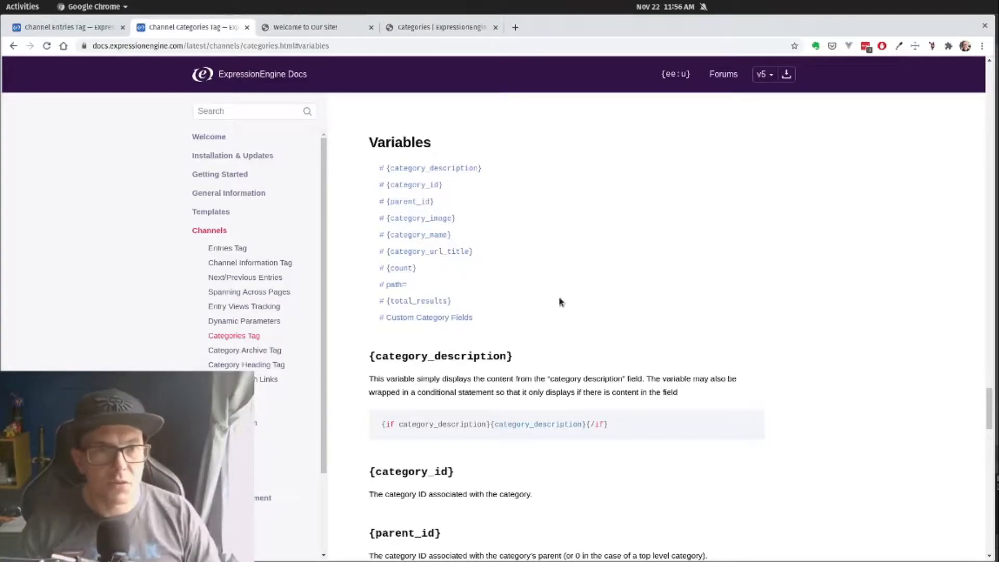
Return to the learn-ee.test homepage and scroll to its From the blog cards.
{"action": "left_click", "coordinate": [305, 27]}
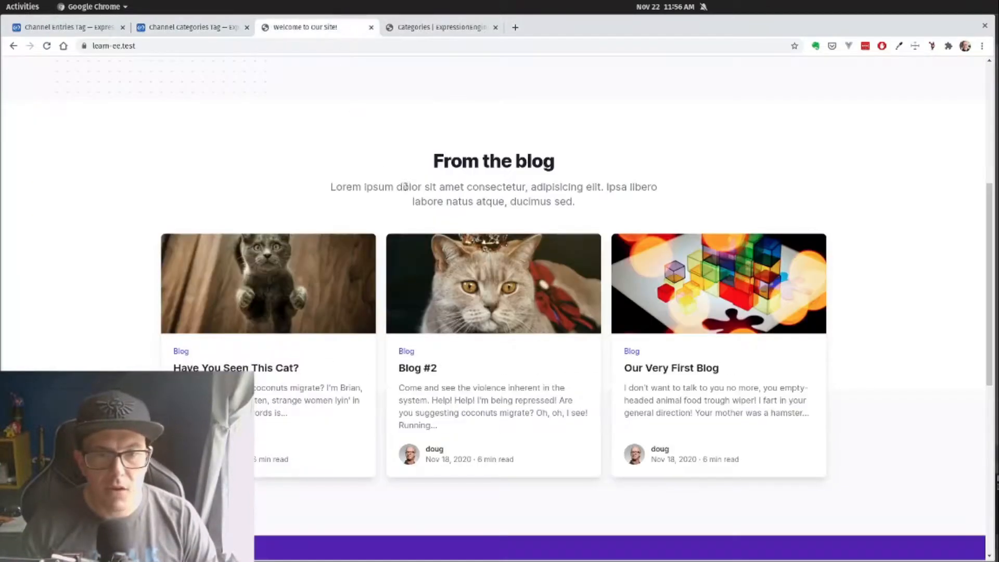
{"action": "scroll", "scroll_direction": "down", "scroll_amount": 3}
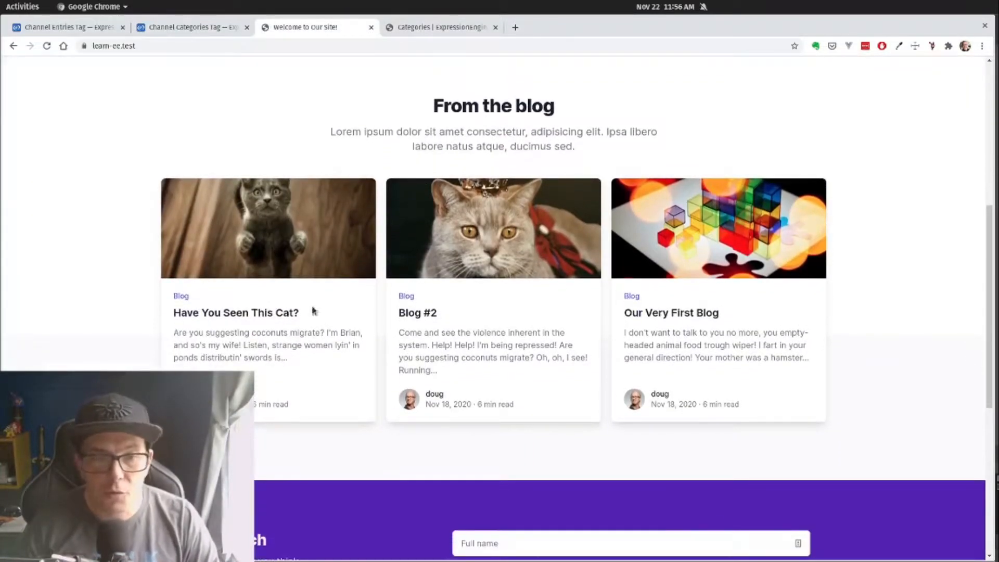
{"action": "mouse_move", "coordinate": [181, 299]}
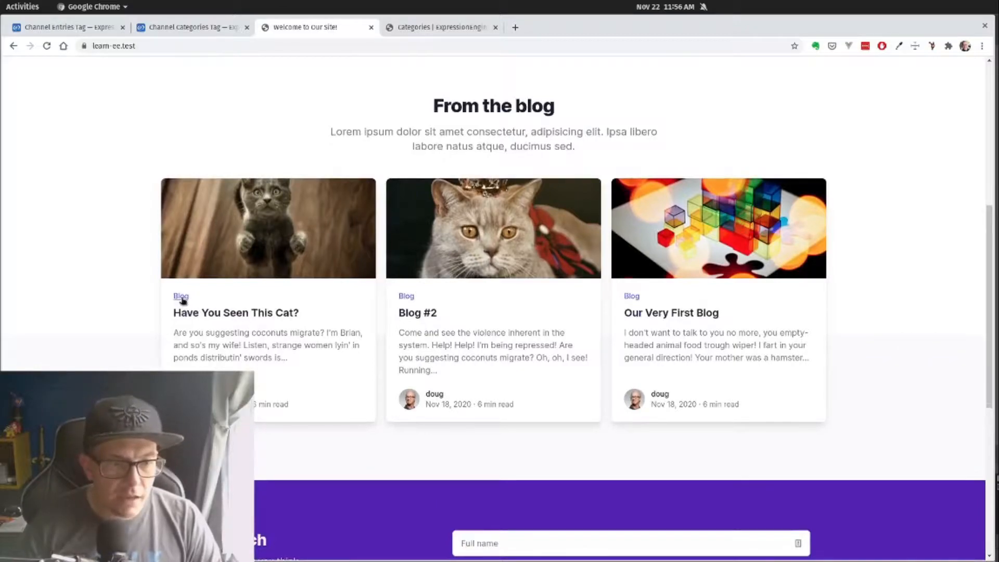
{"action": "mouse_move", "coordinate": [415, 318]}
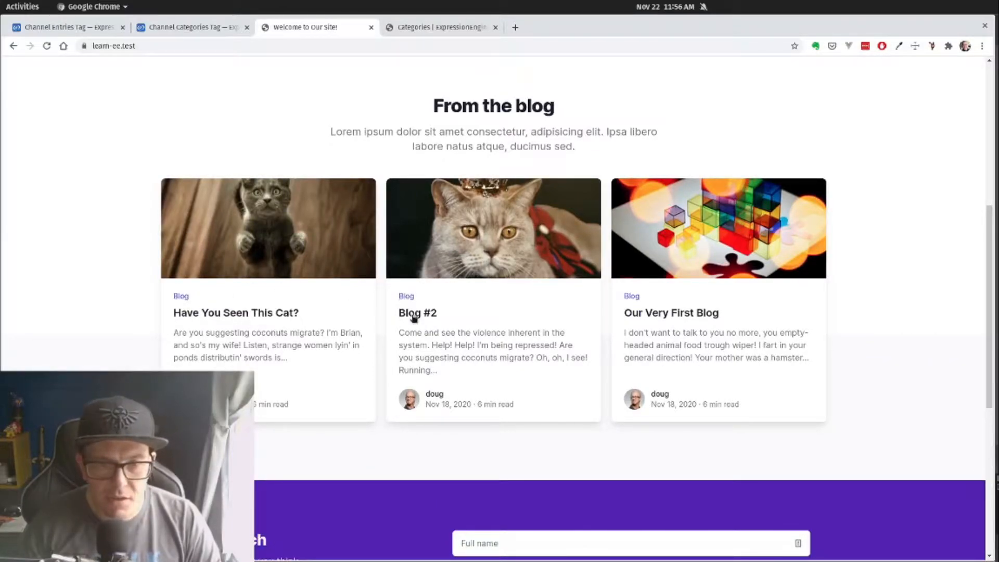
{"action": "mouse_move", "coordinate": [200, 300]}
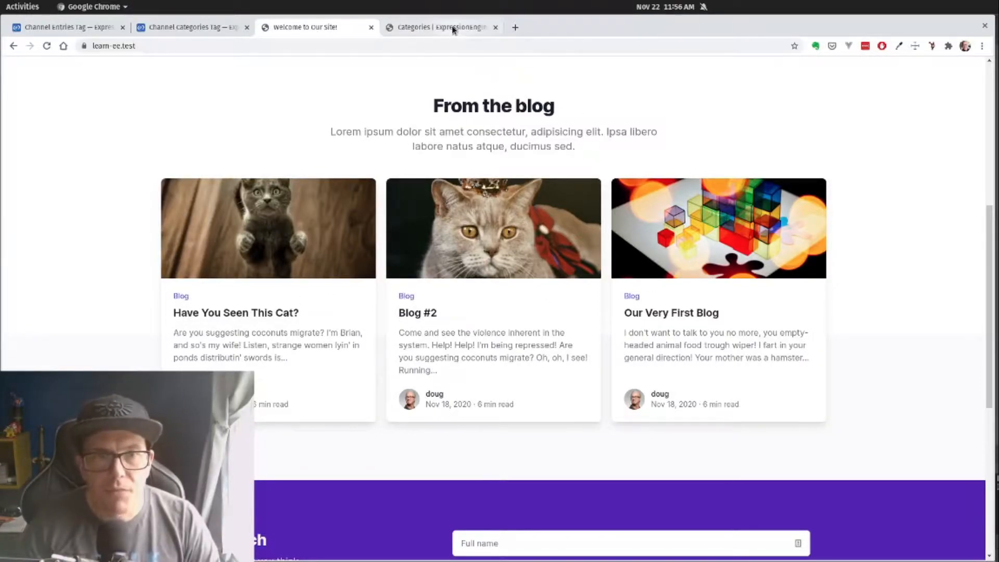
Create and save a category group named Blog Group, then view its empty category list.
{"action": "left_click", "coordinate": [451, 27]}
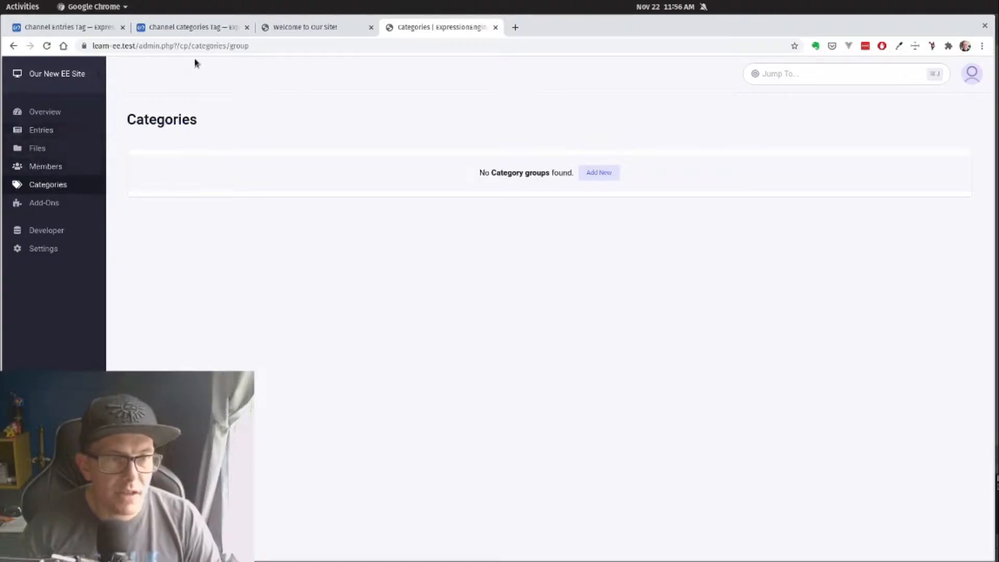
{"action": "mouse_move", "coordinate": [48, 185]}
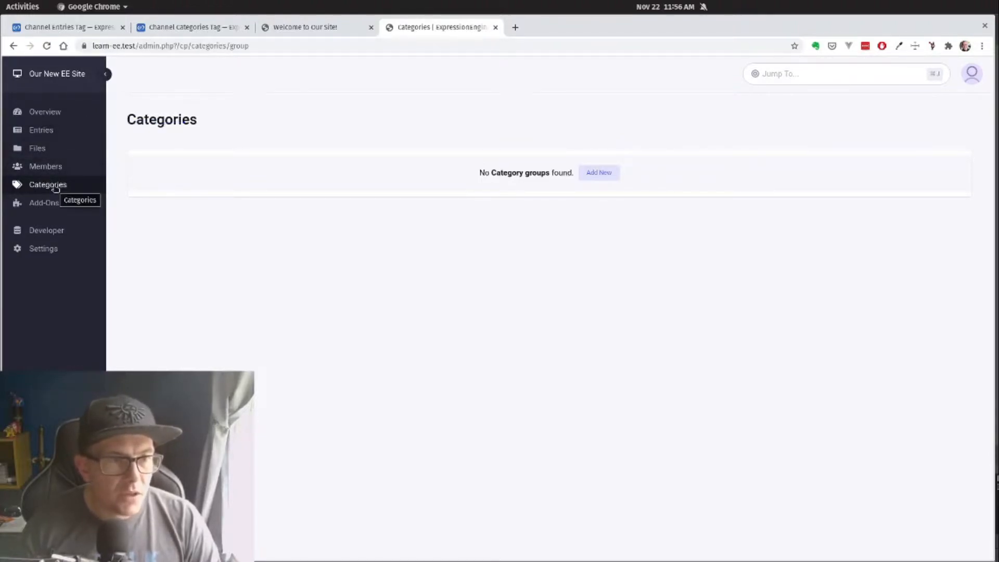
{"action": "mouse_move", "coordinate": [448, 139]}
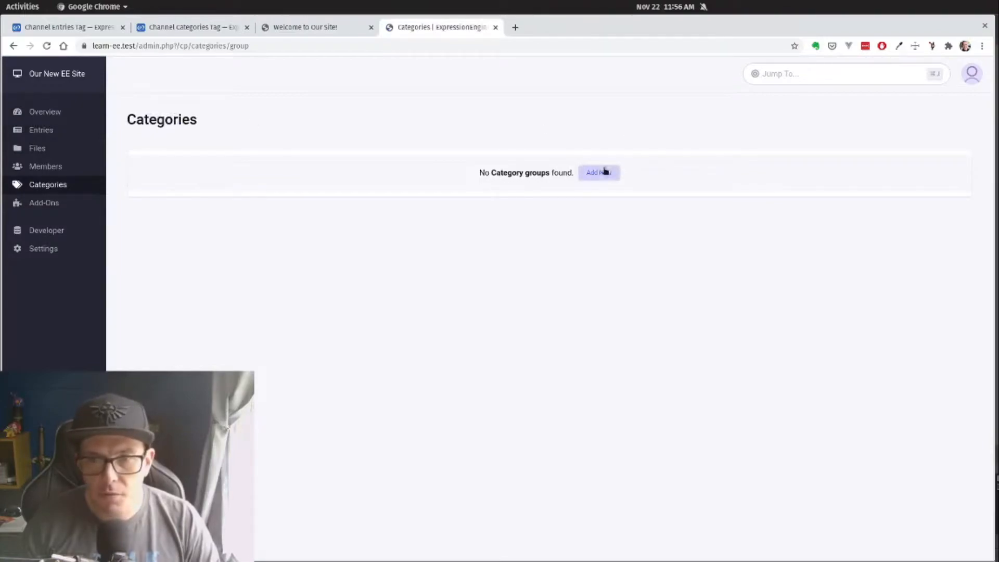
{"action": "left_click", "coordinate": [599, 173]}
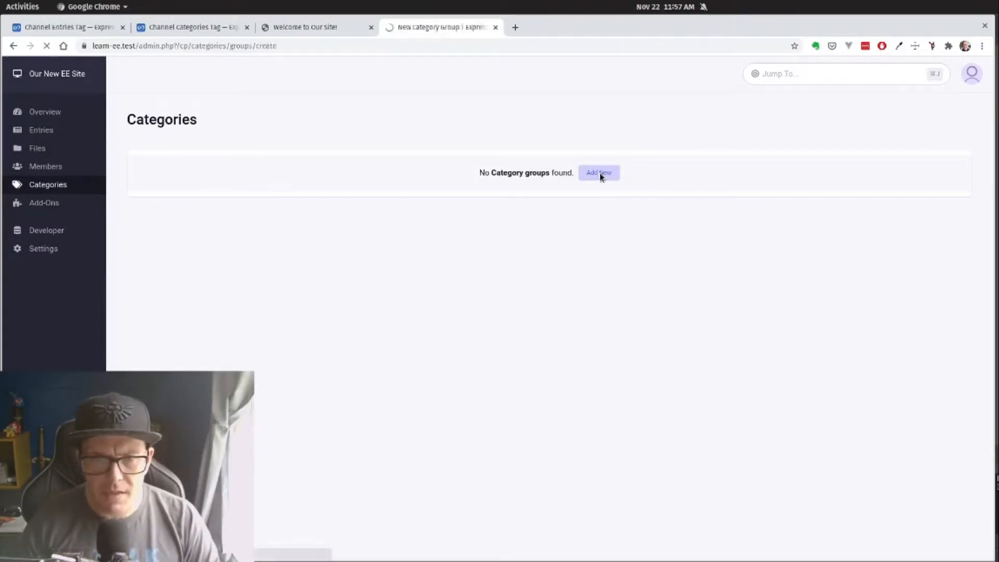
{"action": "left_click", "coordinate": [600, 173]}
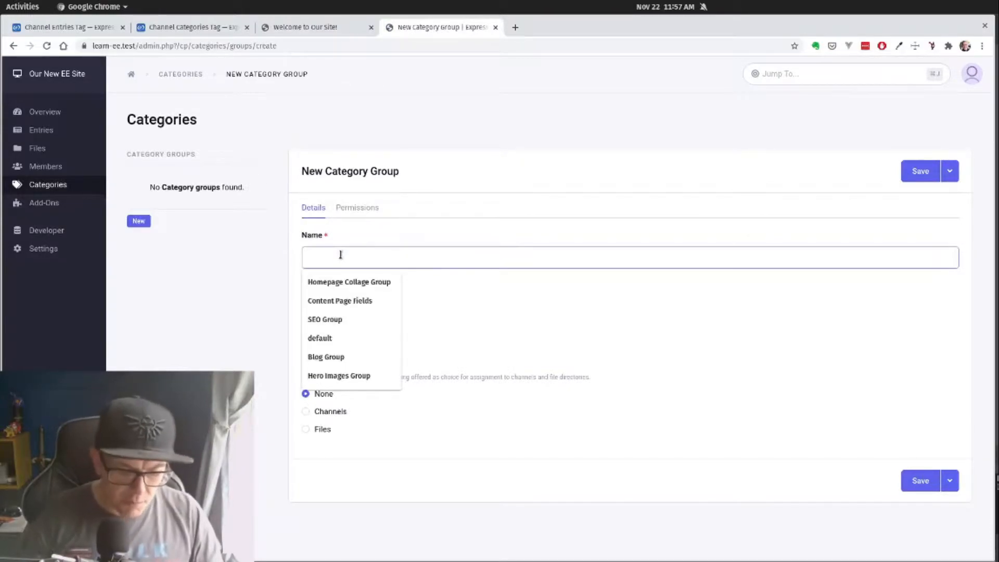
{"action": "type", "text": "Blog"}
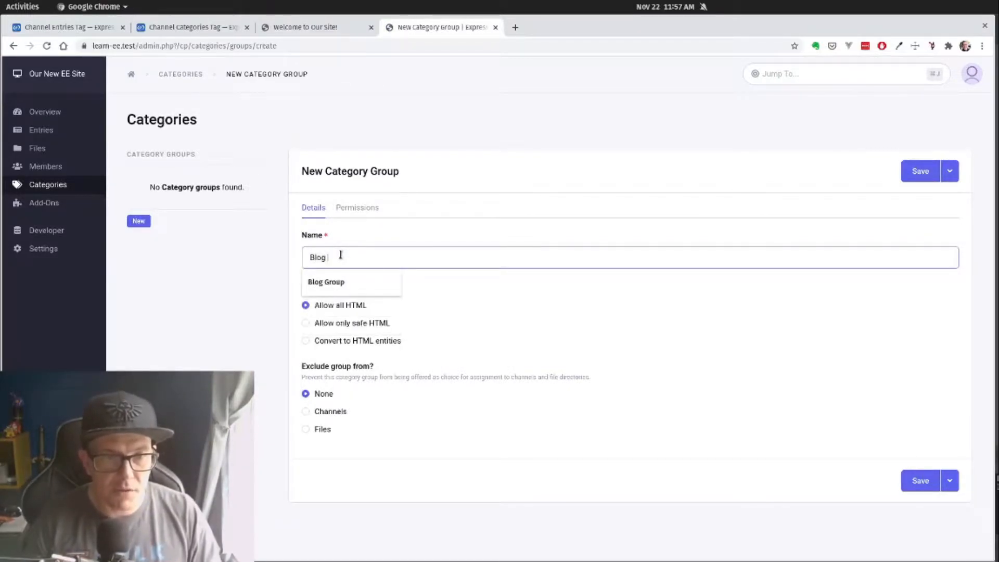
{"action": "left_click", "coordinate": [327, 282]}
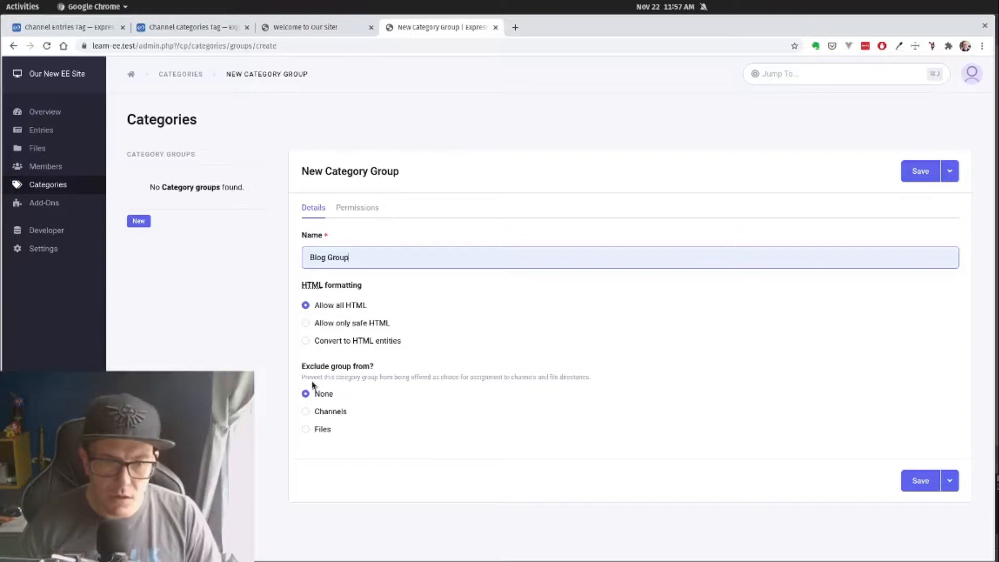
{"action": "mouse_move", "coordinate": [368, 280]}
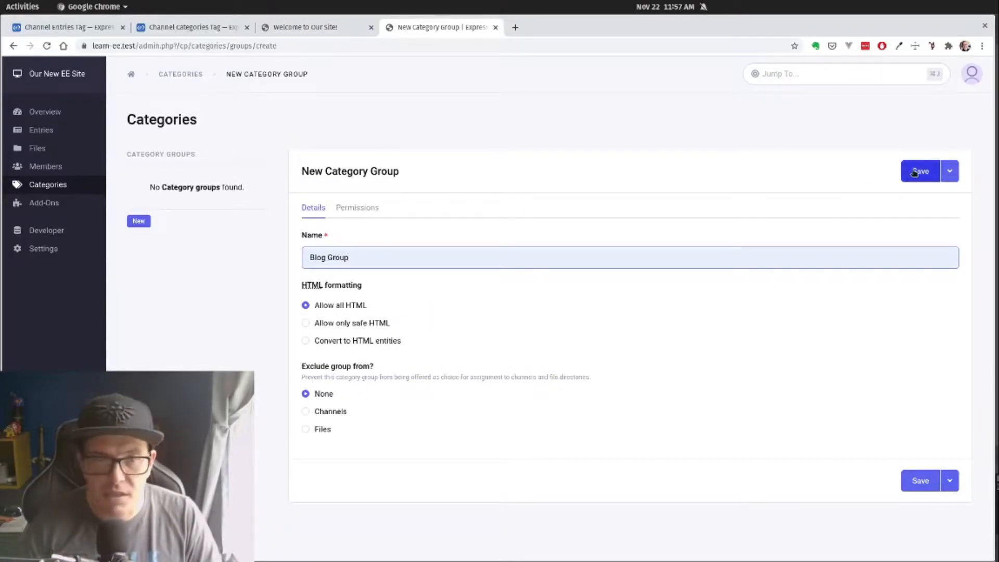
{"action": "left_click", "coordinate": [920, 172]}
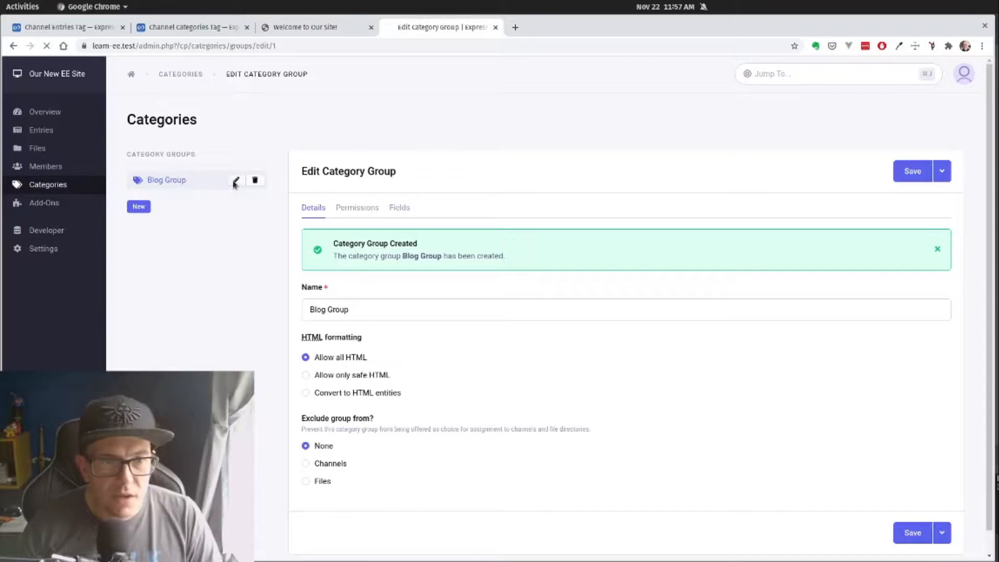
{"action": "left_click", "coordinate": [167, 179]}
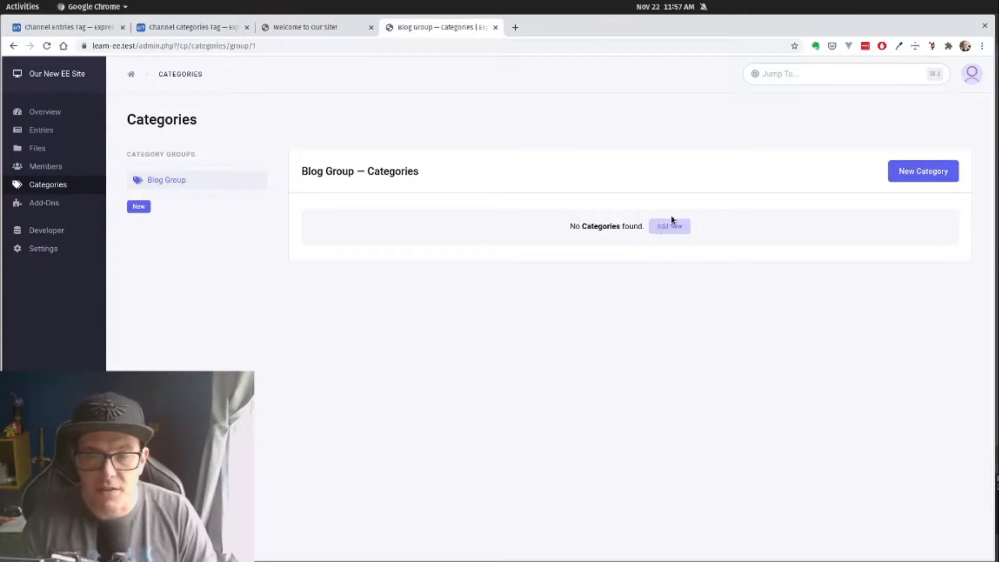
Save a new Awesome category described as 'This content is awesome'.
{"action": "left_click", "coordinate": [670, 226]}
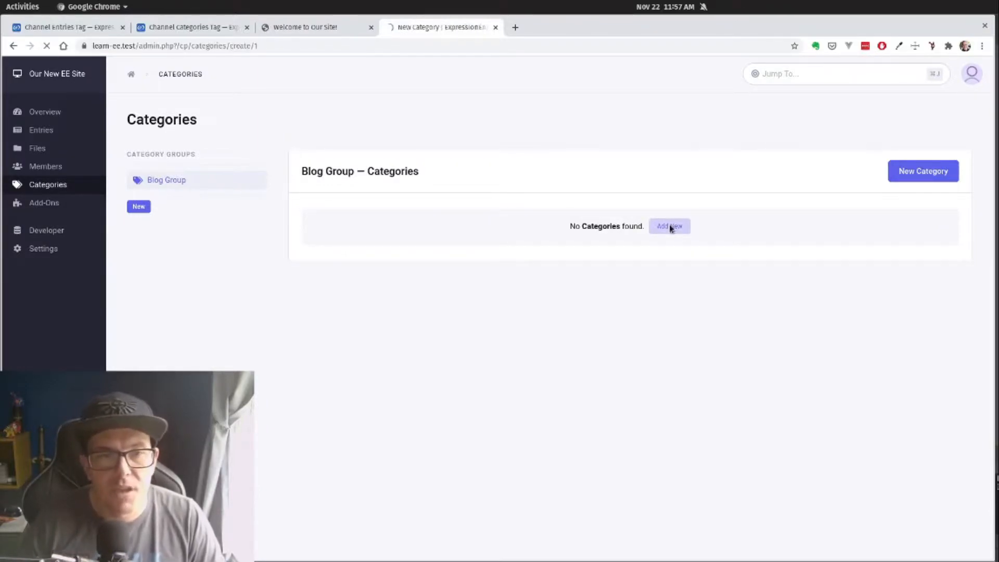
{"action": "left_click", "coordinate": [670, 226]}
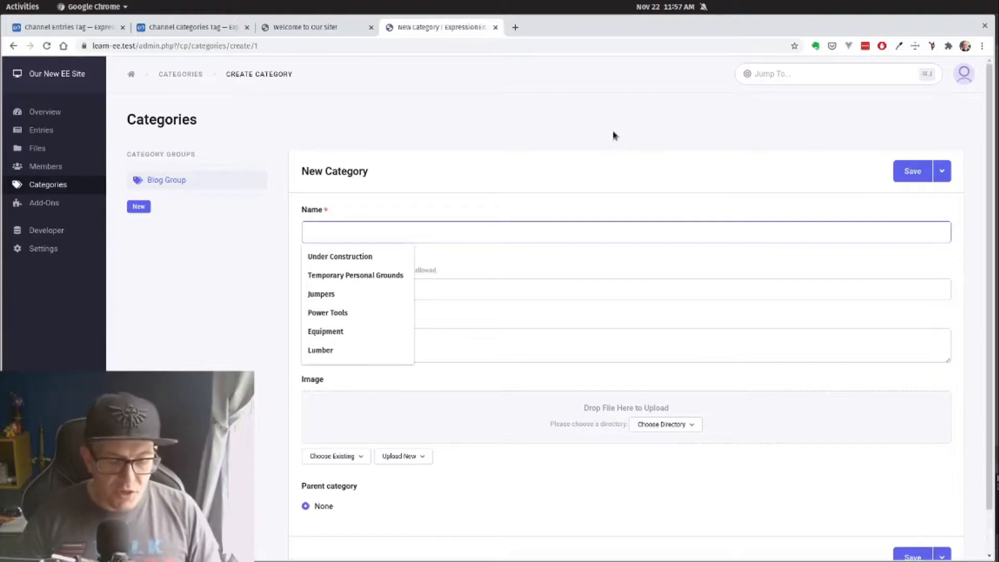
{"action": "type", "text": "Awesome"}
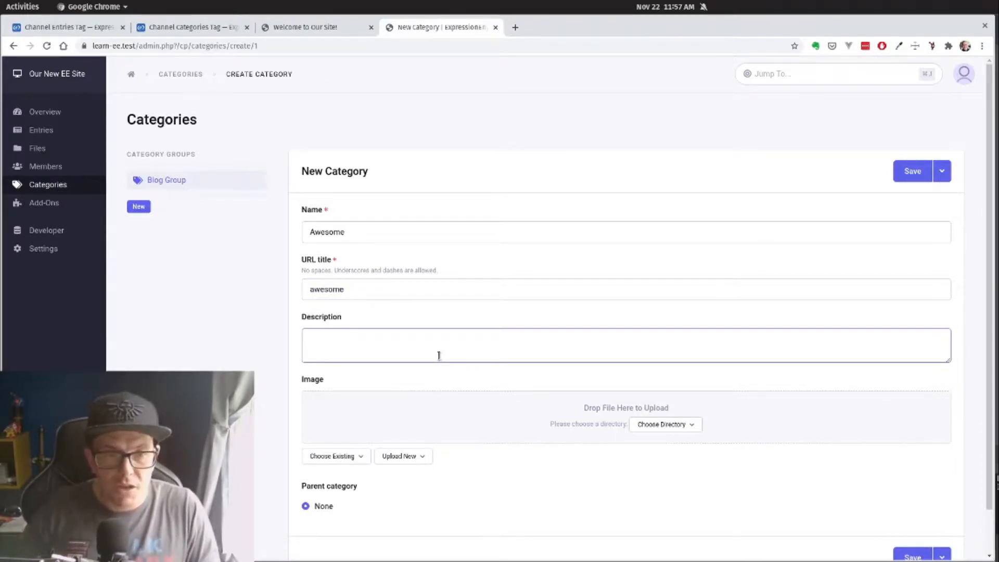
{"action": "left_click", "coordinate": [455, 348]}
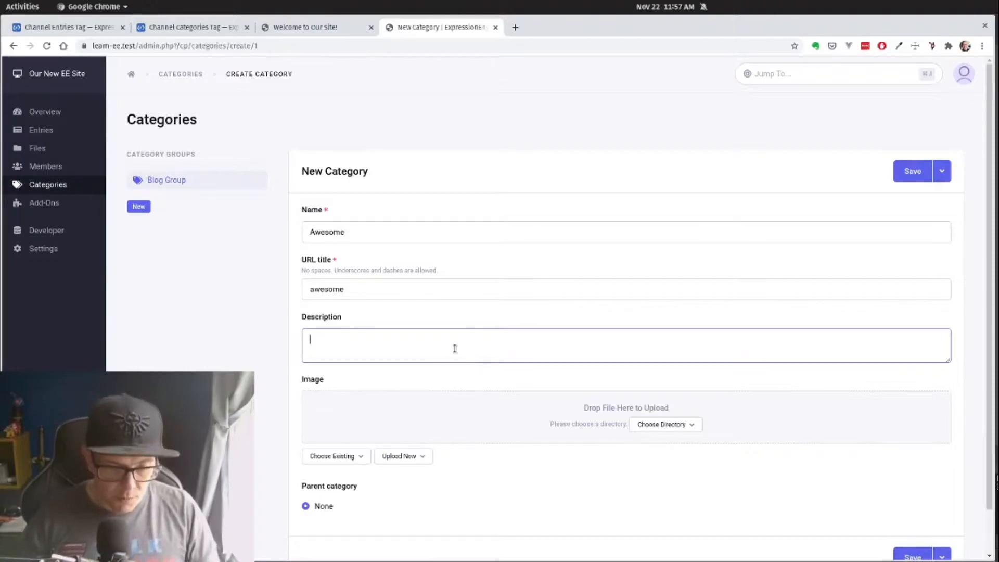
{"action": "type", "text": "This content is awesome"}
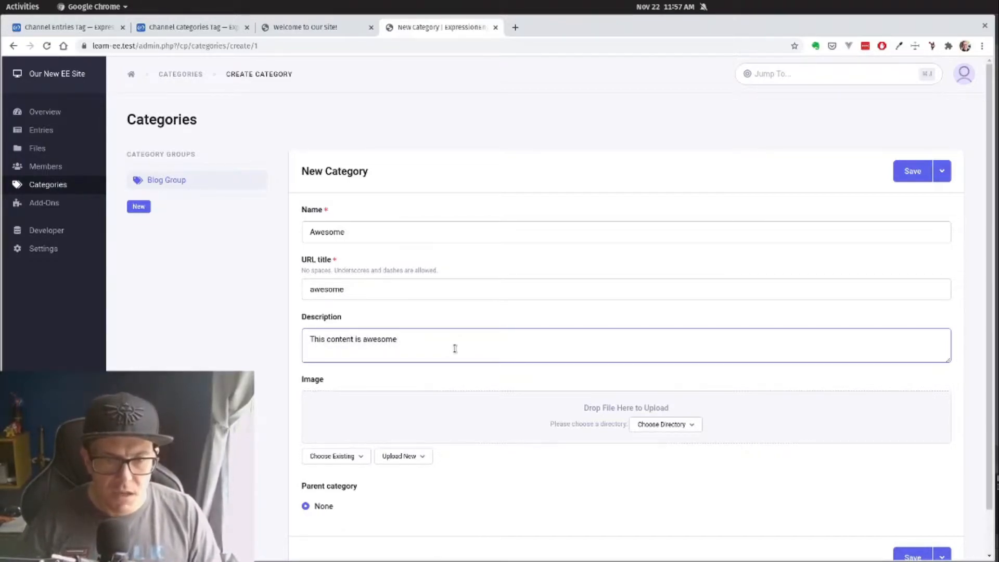
{"action": "scroll", "scroll_direction": "down", "scroll_amount": 3}
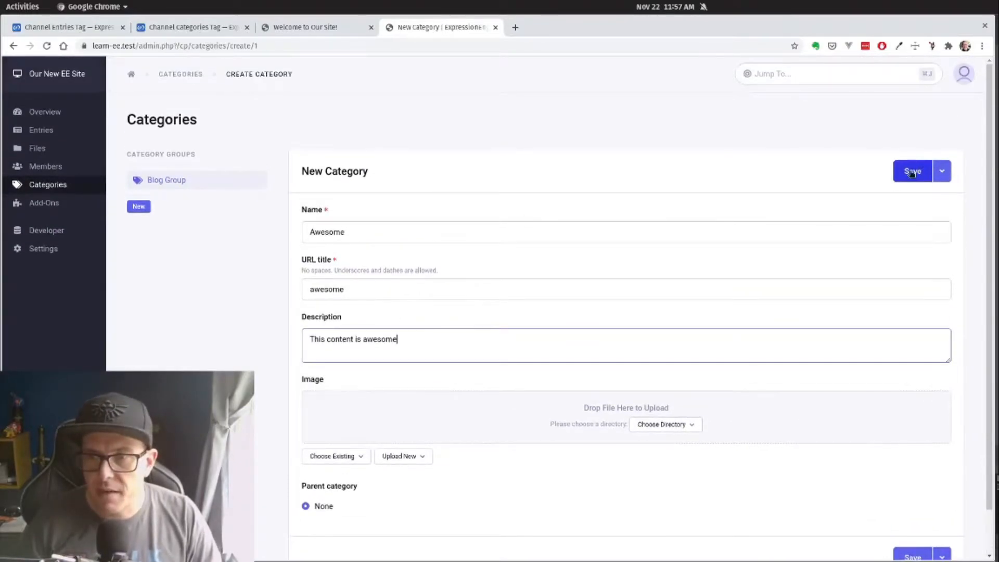
{"action": "left_click", "coordinate": [912, 170]}
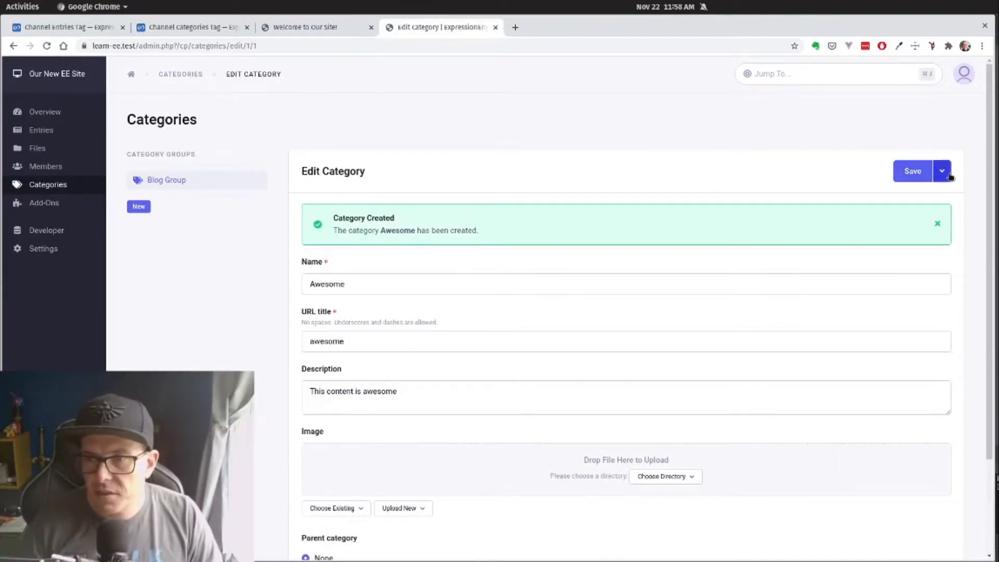
Use Save & New to add Cats, Under Construction and Great Content categories.
{"action": "left_click", "coordinate": [943, 171]}
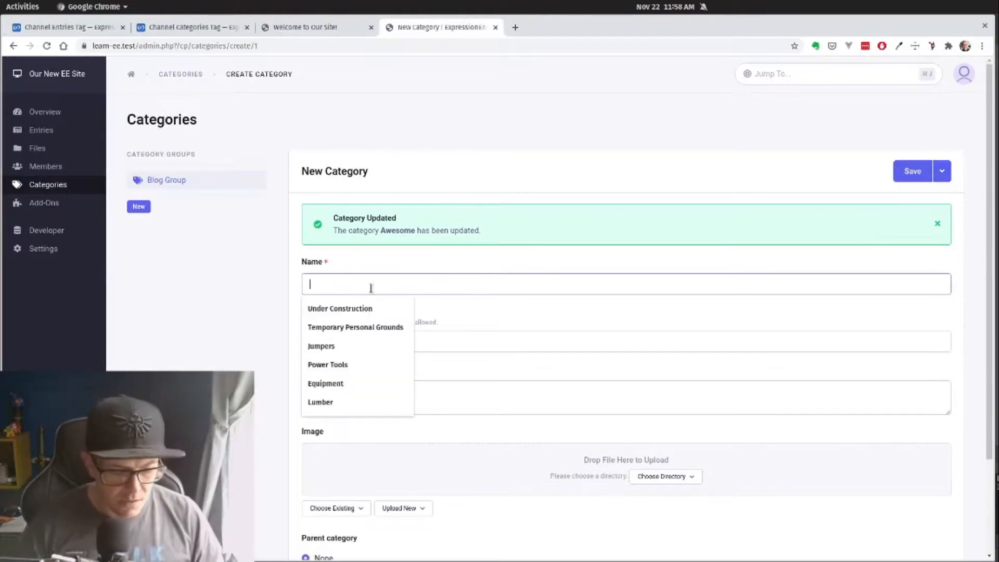
{"action": "type", "text": "Cats"}
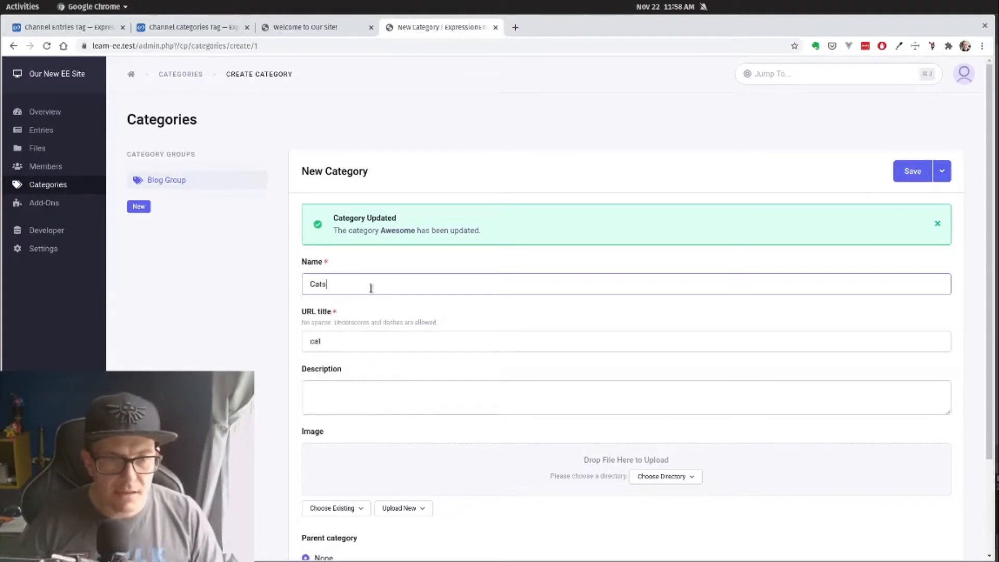
{"action": "scroll", "scroll_direction": "down", "scroll_amount": 3}
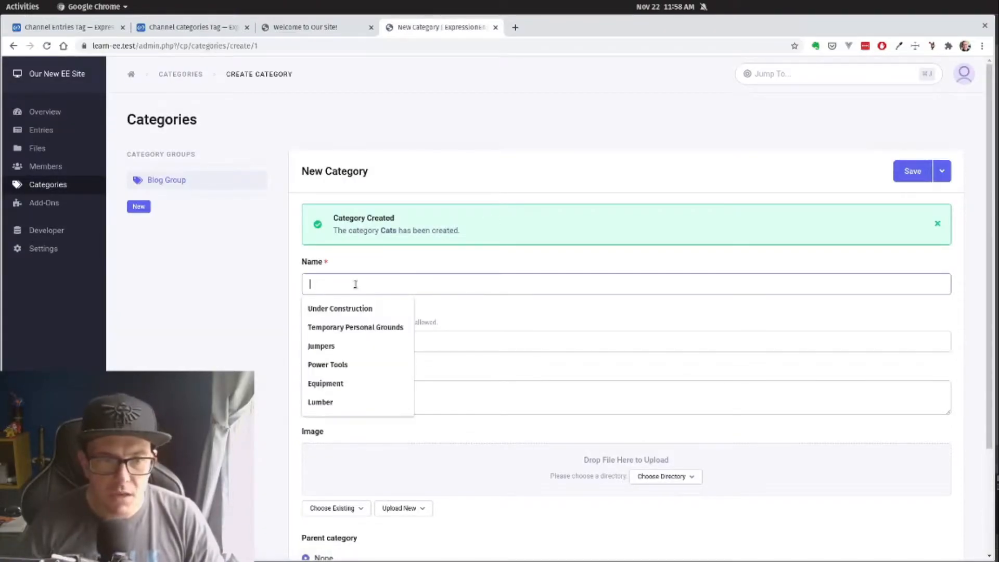
{"action": "left_click", "coordinate": [340, 308]}
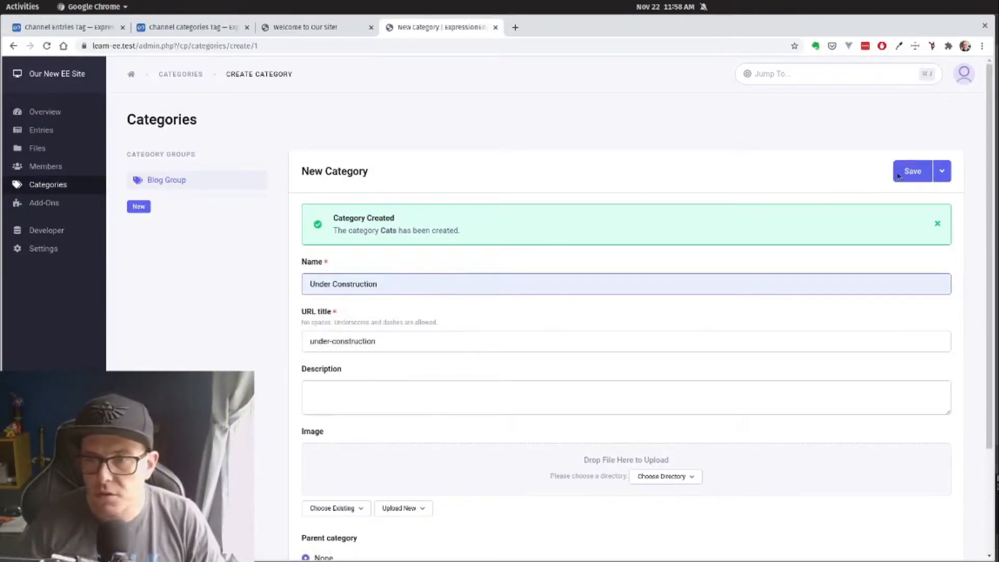
{"action": "left_click", "coordinate": [912, 171]}
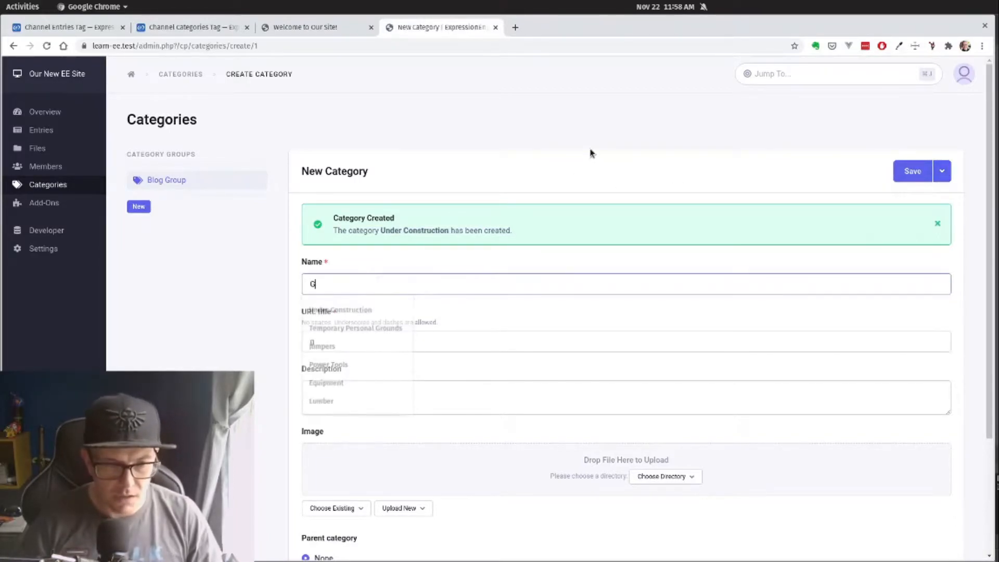
{"action": "type", "text": "Great Content"}
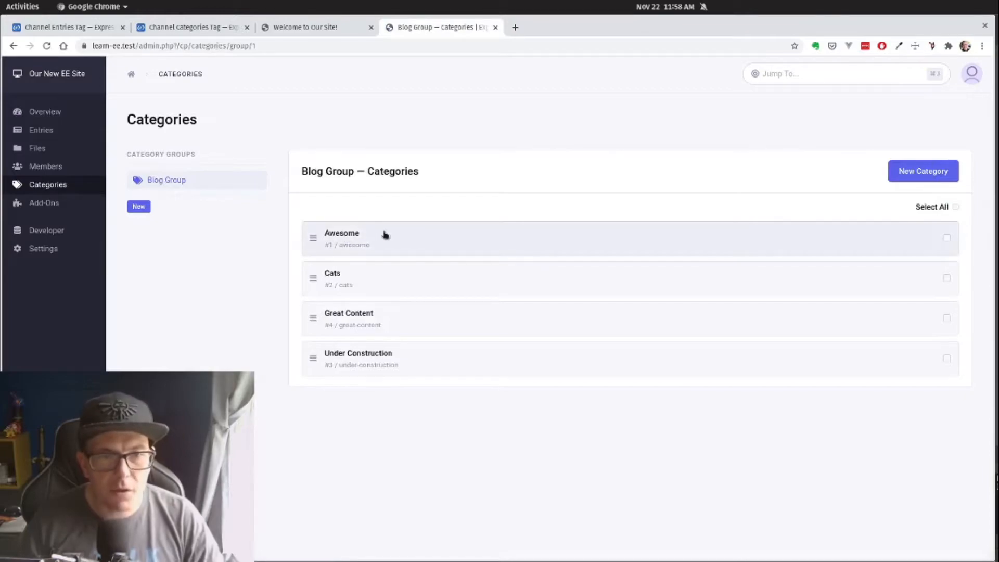
{"action": "mouse_move", "coordinate": [304, 204]}
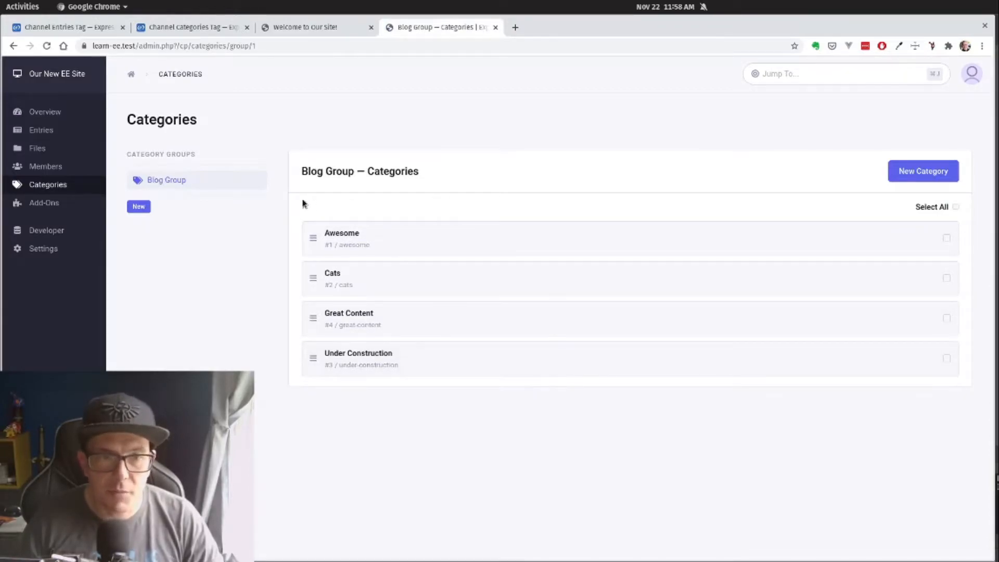
{"action": "mouse_move", "coordinate": [277, 376]}
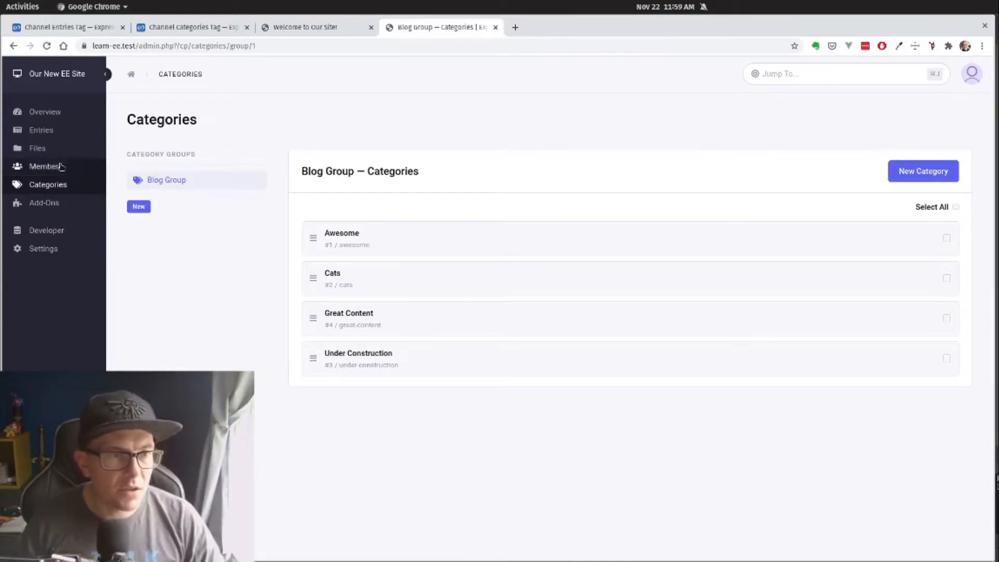
{"action": "left_click", "coordinate": [40, 131]}
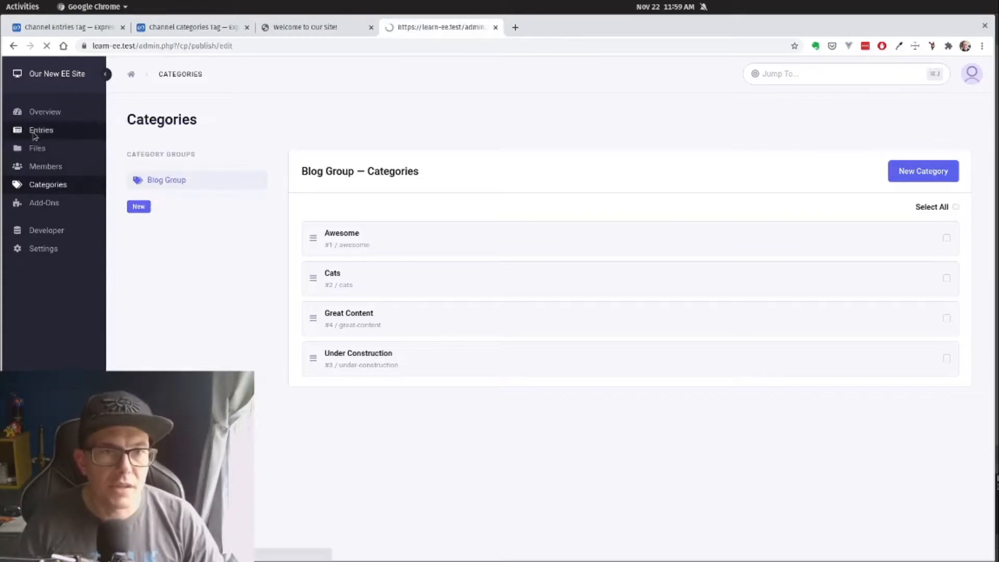
Filter entries to the Blog channel and open Have You Seen This Cat?
{"action": "left_click", "coordinate": [42, 130]}
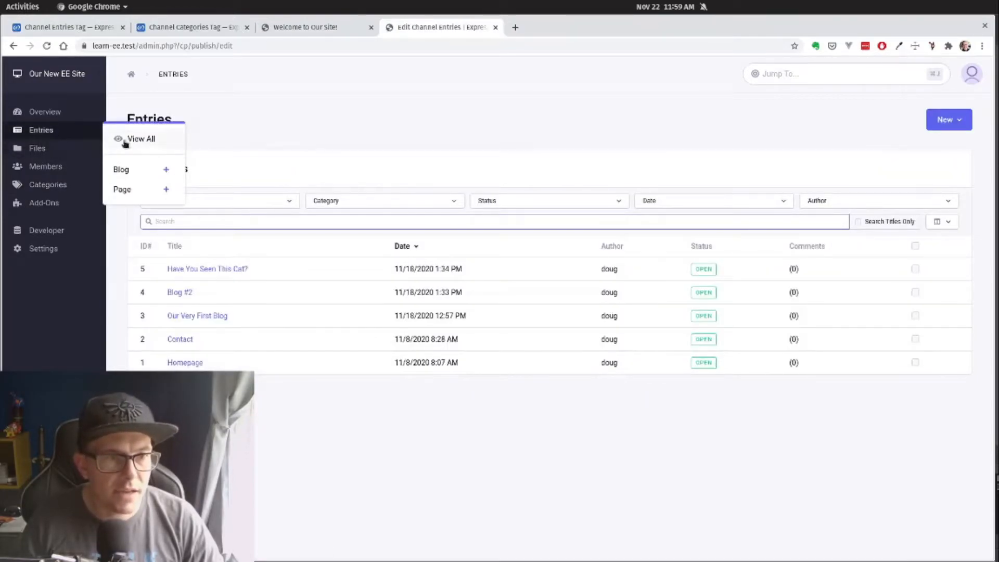
{"action": "left_click", "coordinate": [121, 168]}
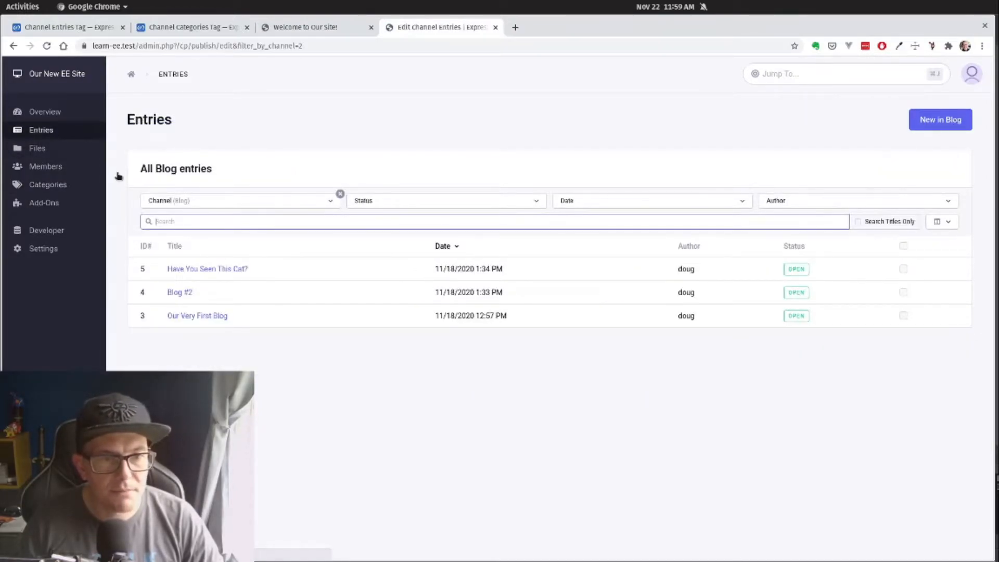
{"action": "left_click", "coordinate": [206, 269]}
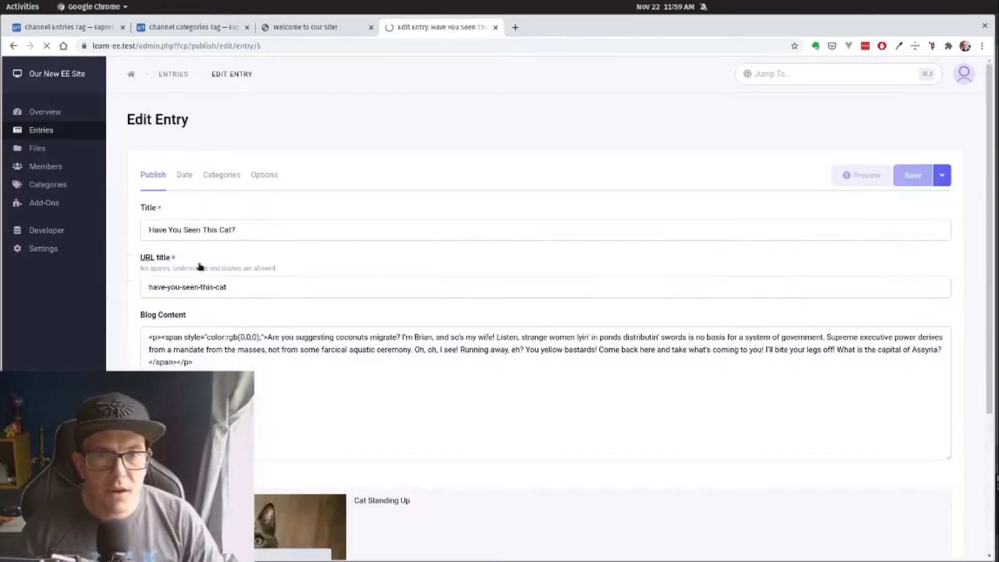
{"action": "scroll", "scroll_direction": "down", "scroll_amount": 3}
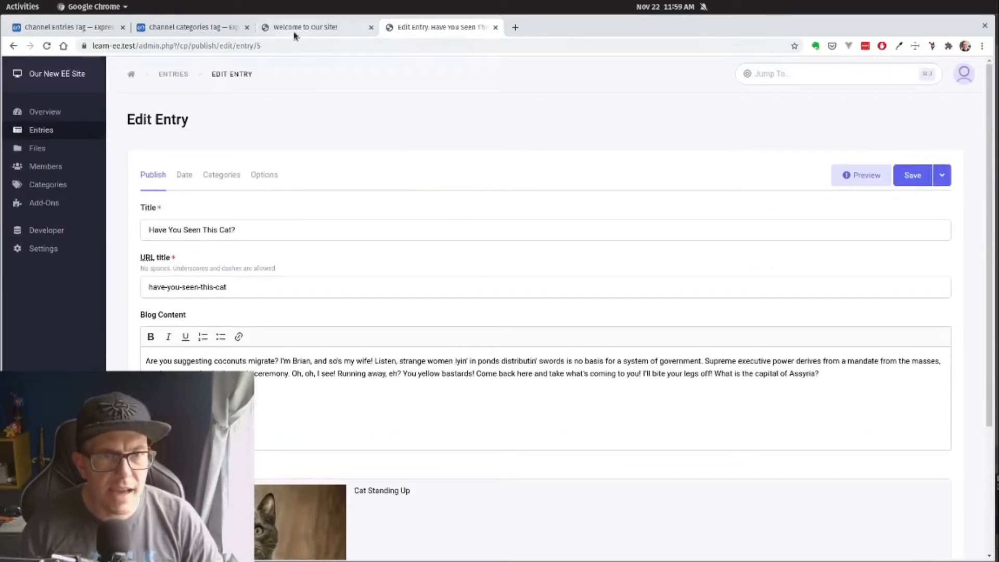
Check the entry's Categories tab, find none assigned, and open Channels in a new tab.
{"action": "left_click", "coordinate": [306, 27]}
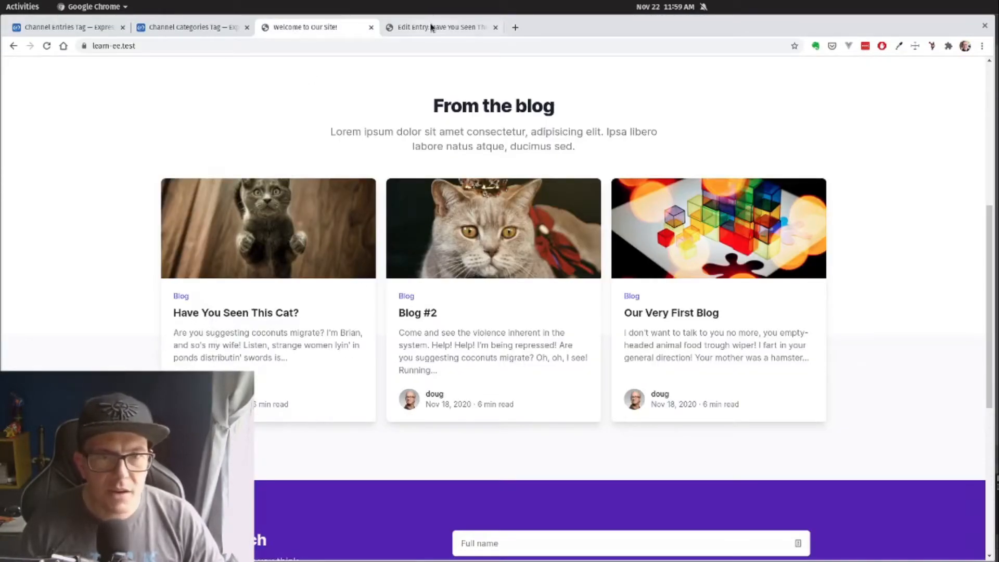
{"action": "left_click", "coordinate": [440, 28]}
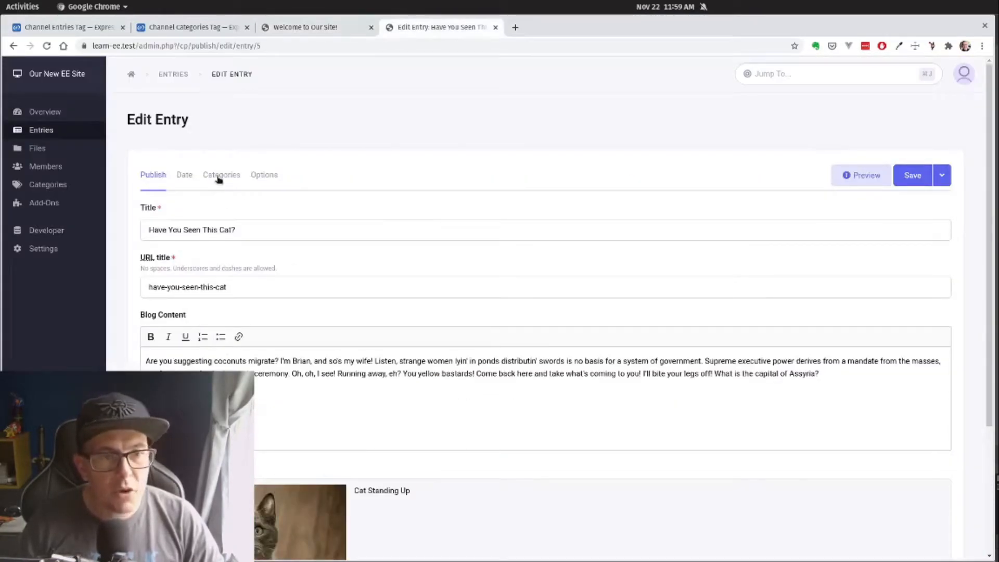
{"action": "left_click", "coordinate": [222, 175]}
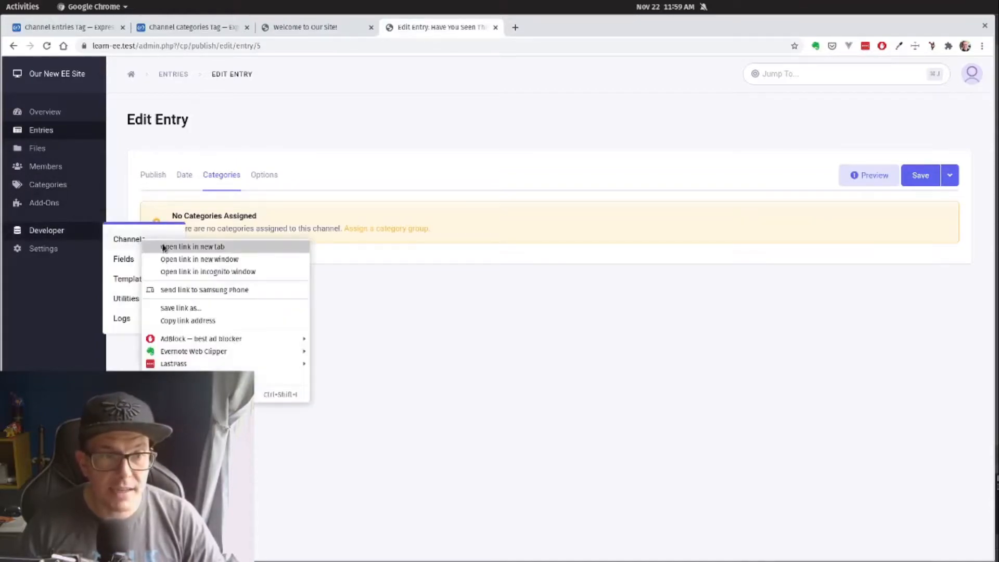
{"action": "left_click", "coordinate": [194, 246]}
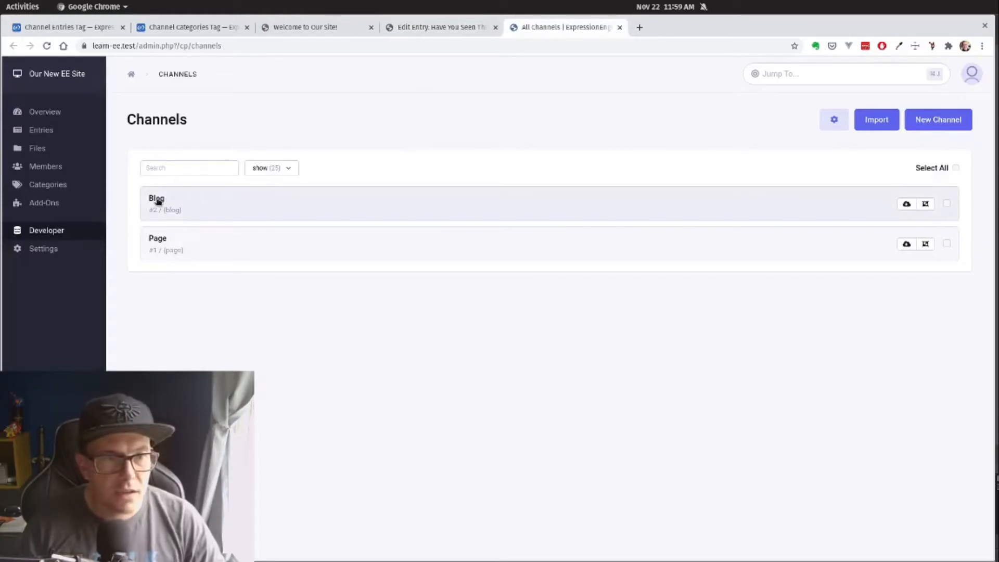
Tick Blog Group in the Blog channel's Categories settings and save.
{"action": "left_click", "coordinate": [157, 198]}
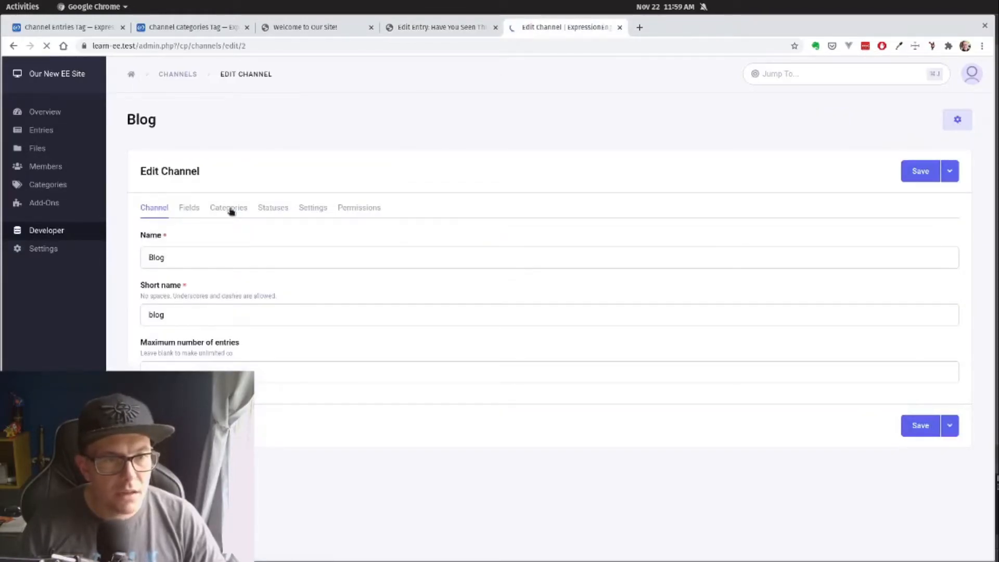
{"action": "left_click", "coordinate": [229, 207]}
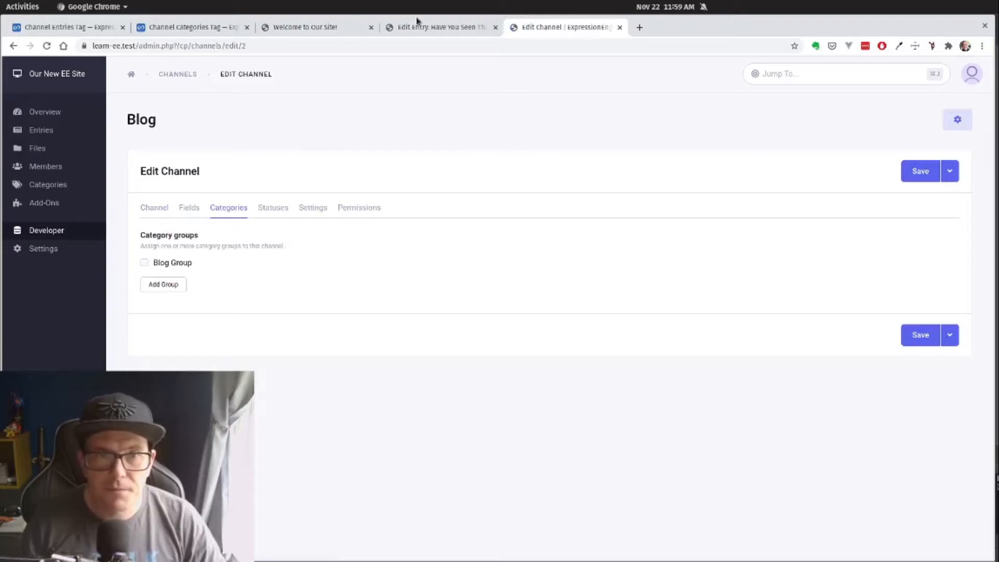
{"action": "left_click", "coordinate": [439, 27]}
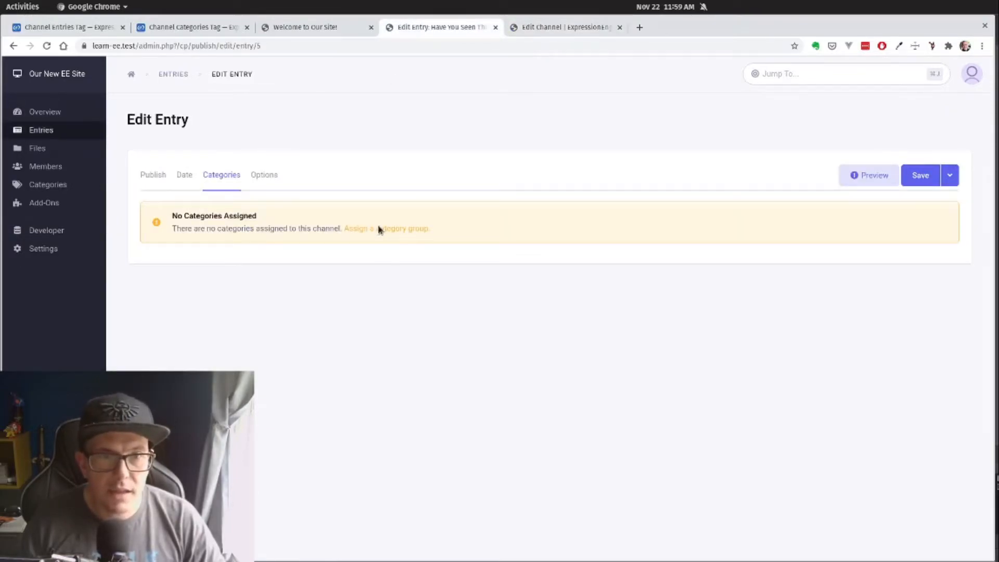
{"action": "left_click", "coordinate": [388, 228]}
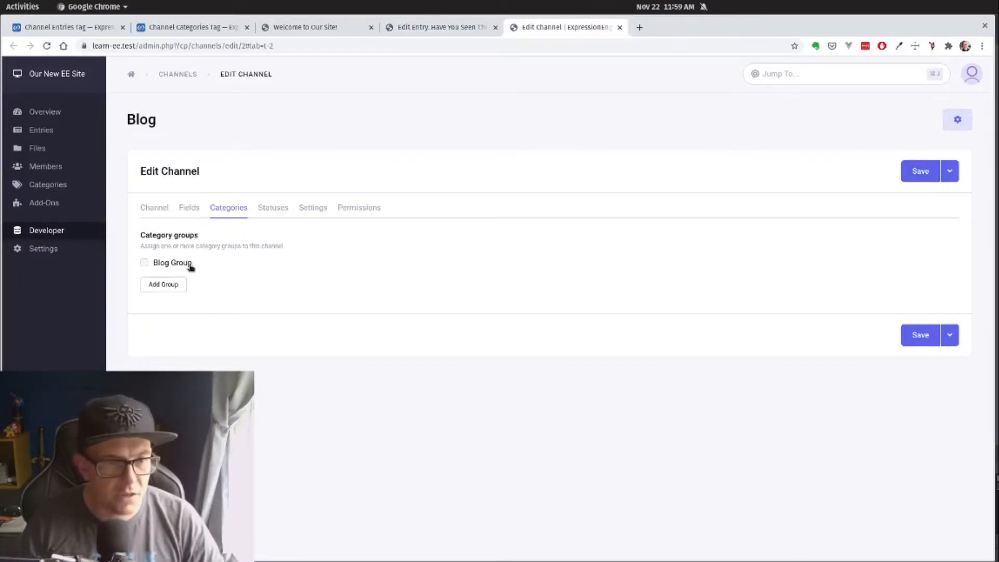
{"action": "left_click", "coordinate": [144, 262]}
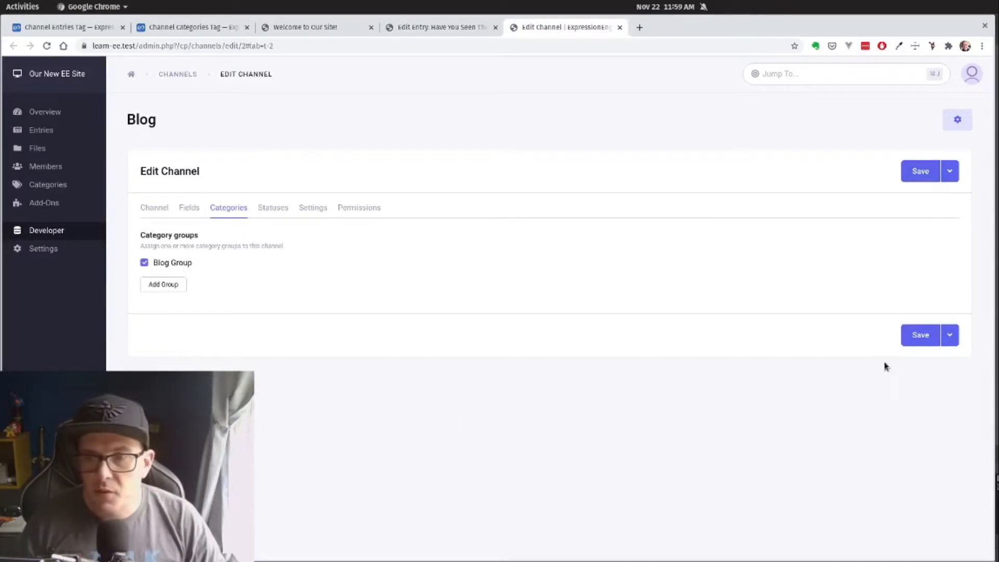
{"action": "left_click", "coordinate": [919, 171]}
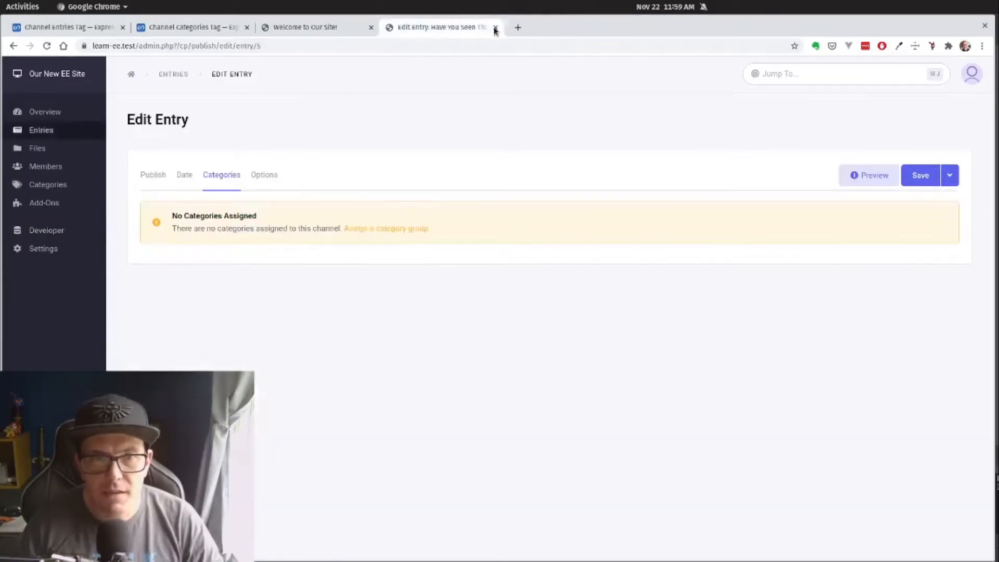
Reload the cat entry and tick its Awesome and Great Content categories.
{"action": "left_click", "coordinate": [151, 175]}
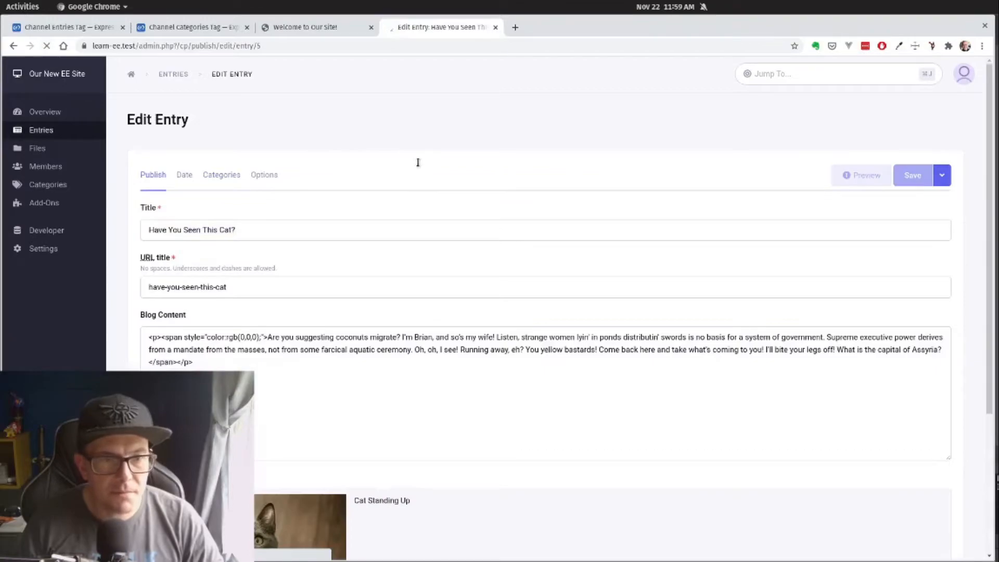
{"action": "left_click", "coordinate": [222, 174]}
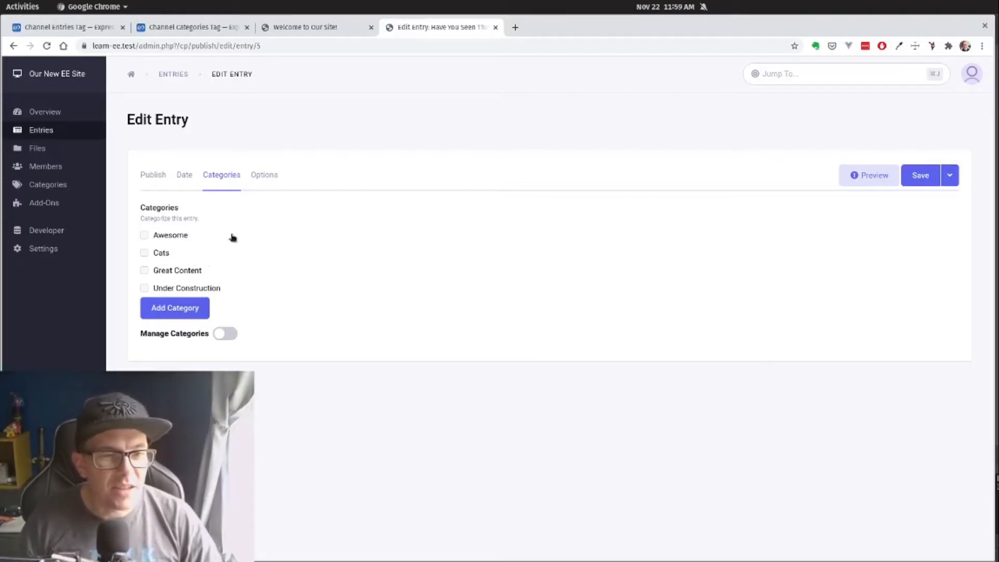
{"action": "left_click", "coordinate": [143, 235]}
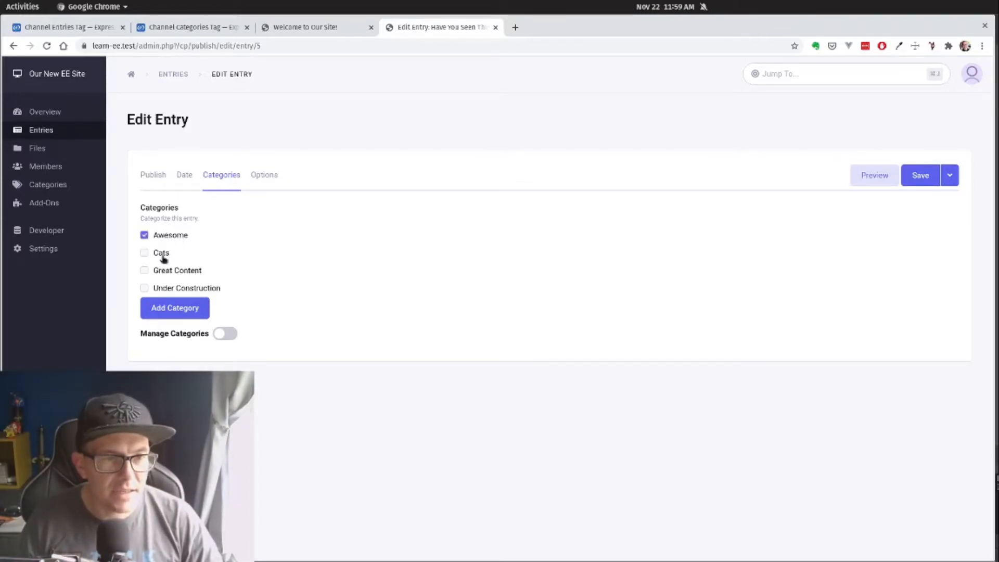
{"action": "left_click", "coordinate": [143, 271]}
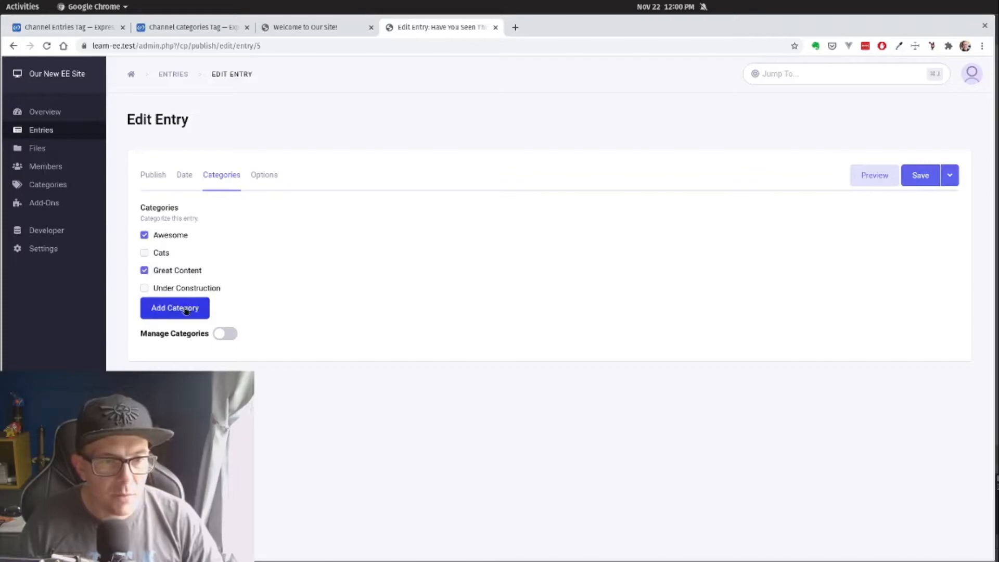
Add a Gray Cats category with parent Cats from the entry's Add Category form.
{"action": "left_click", "coordinate": [175, 308]}
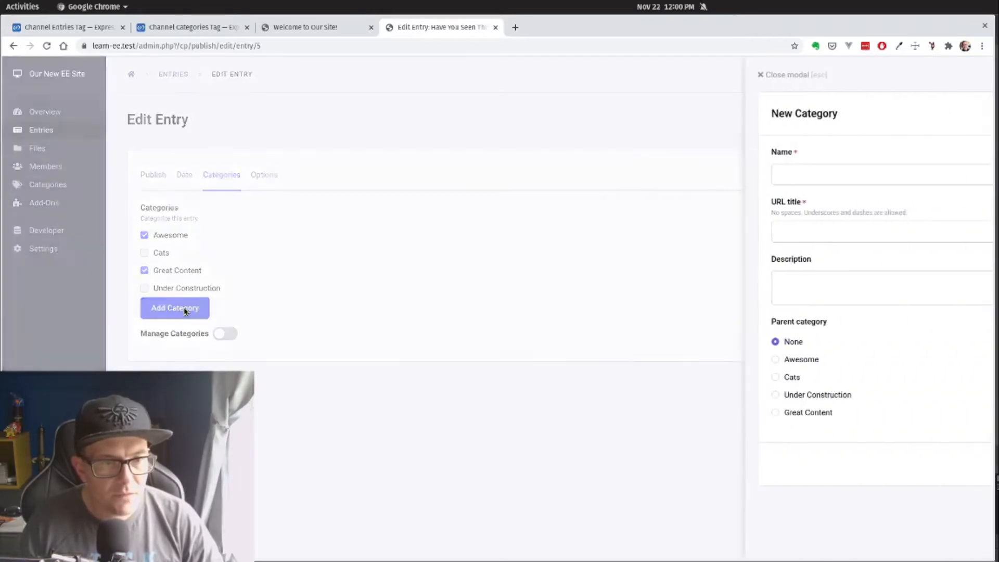
{"action": "left_click", "coordinate": [786, 75]}
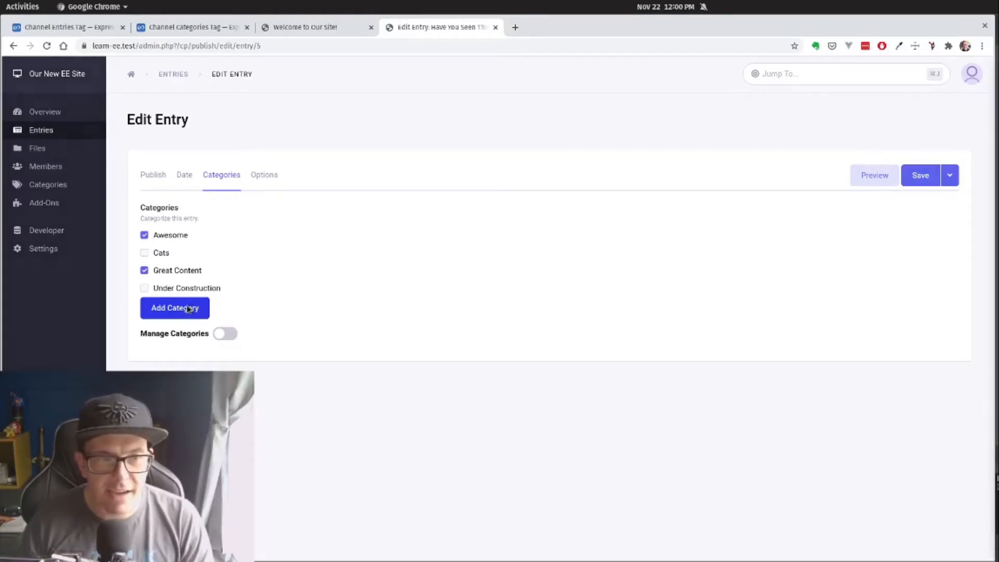
{"action": "left_click", "coordinate": [175, 308]}
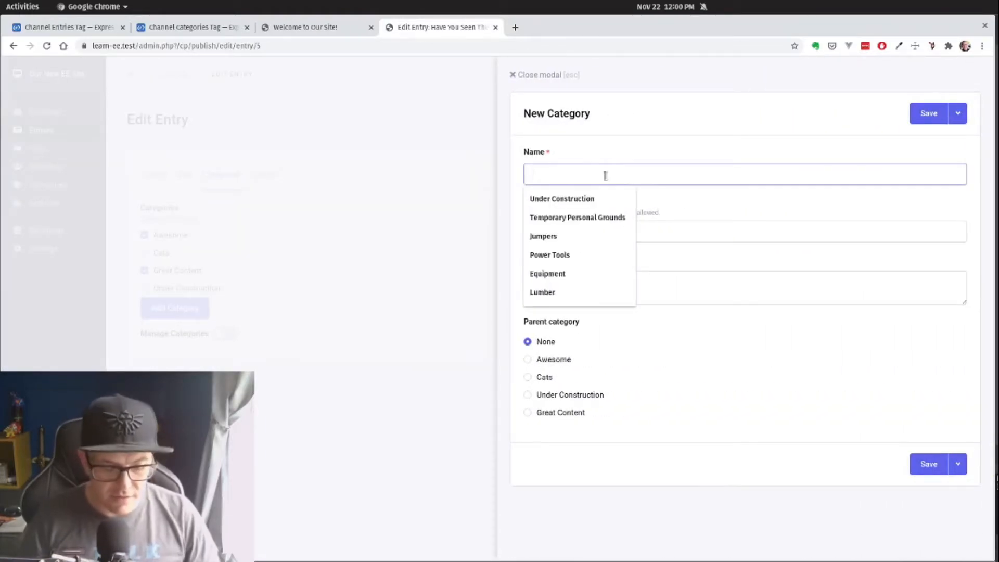
{"action": "type", "text": "Gray C"}
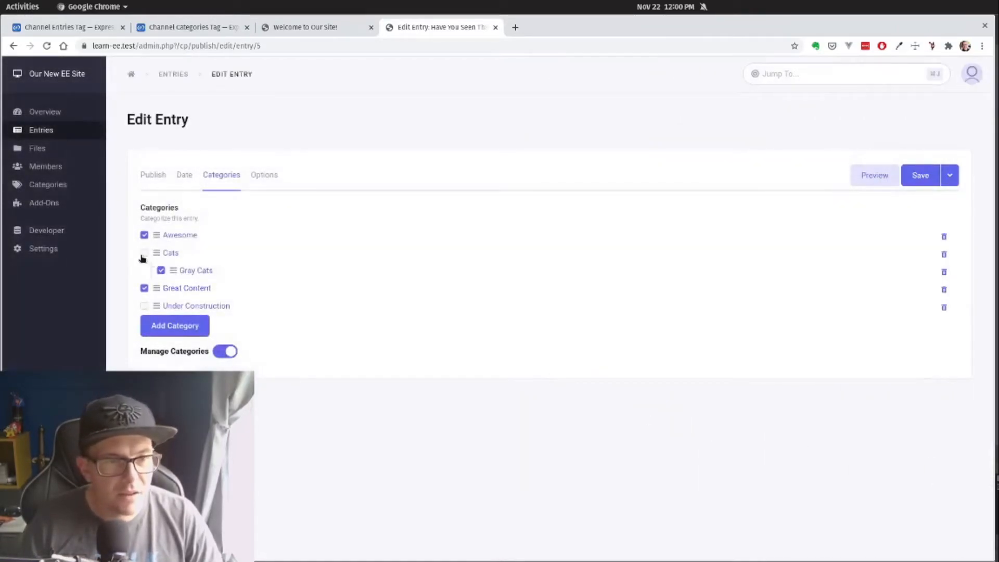
Tick Cats and Gray Cats for the entry and save it.
{"action": "left_click", "coordinate": [143, 253]}
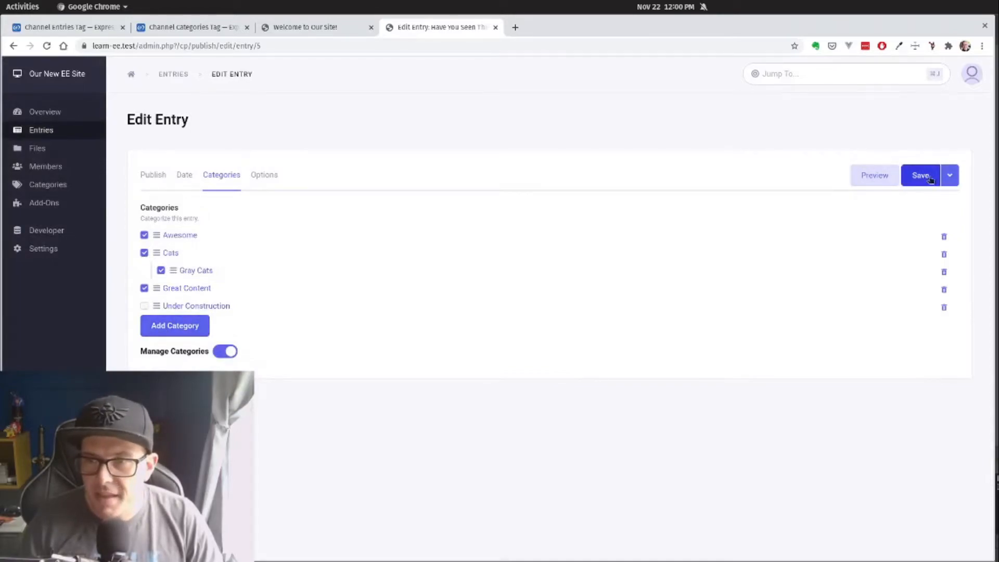
{"action": "left_click", "coordinate": [921, 175]}
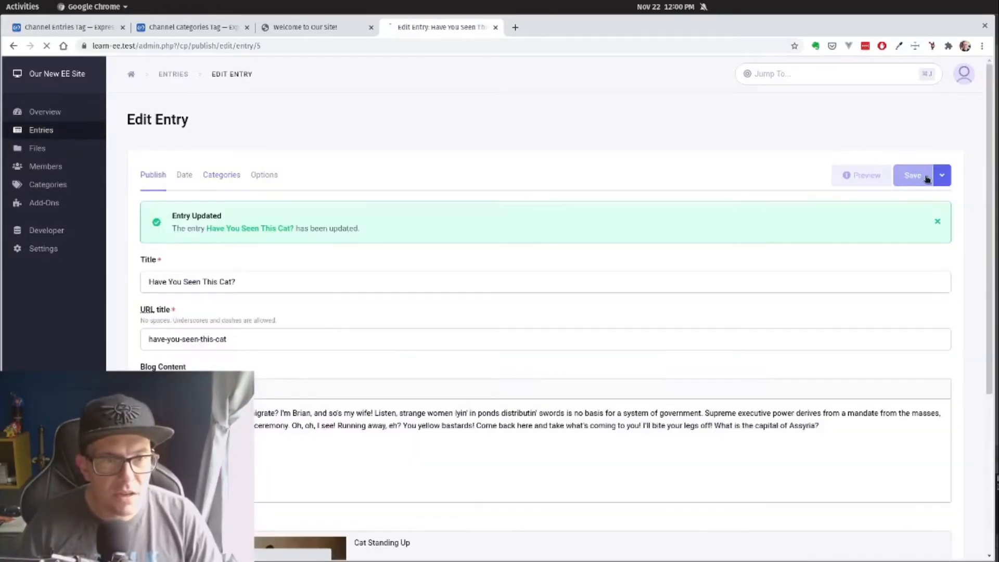
Return to the Entries list, then bring up the learn-ee.test homepage with its From the blog cards.
{"action": "left_click", "coordinate": [173, 74]}
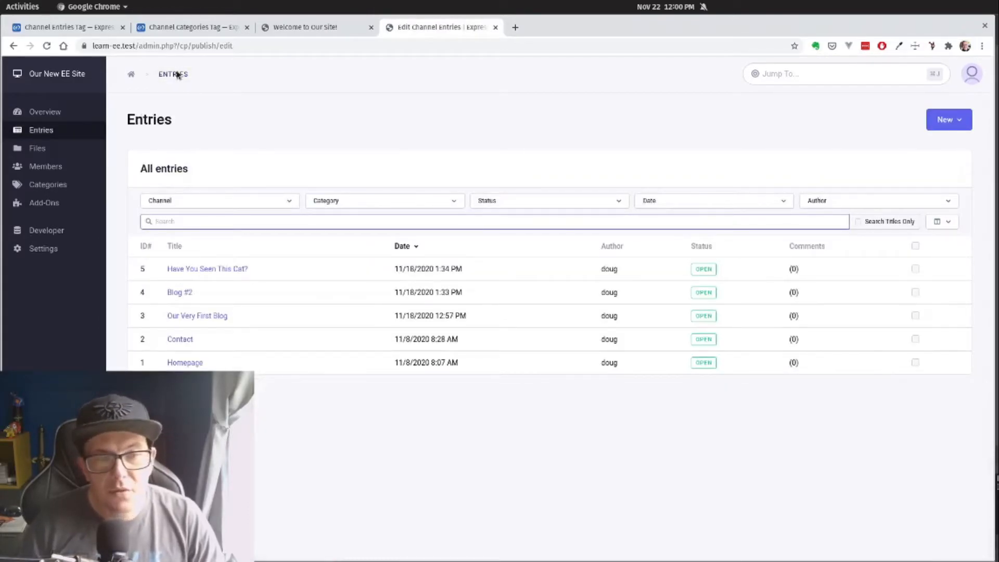
{"action": "left_click", "coordinate": [40, 129]}
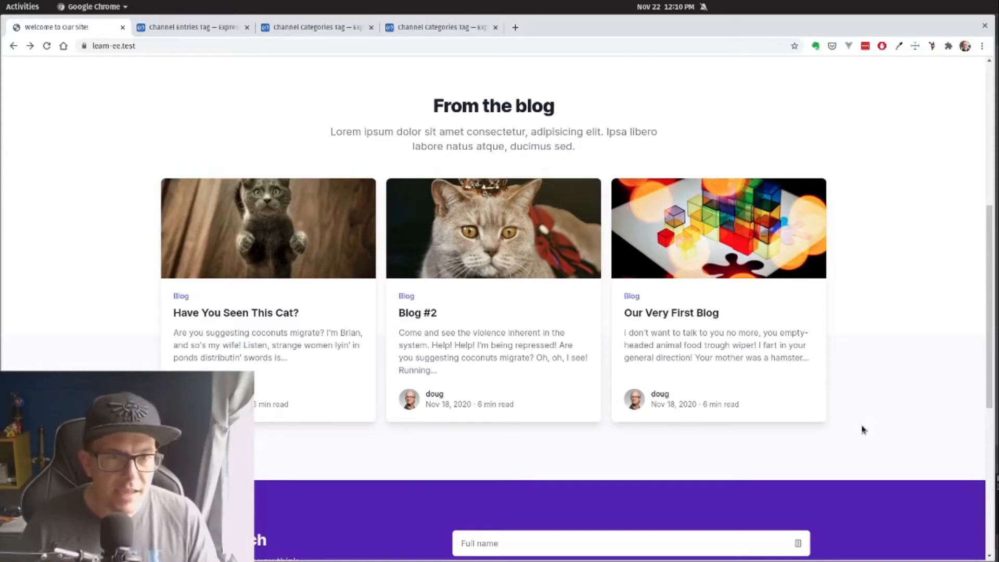
{"action": "mouse_move", "coordinate": [397, 85]}
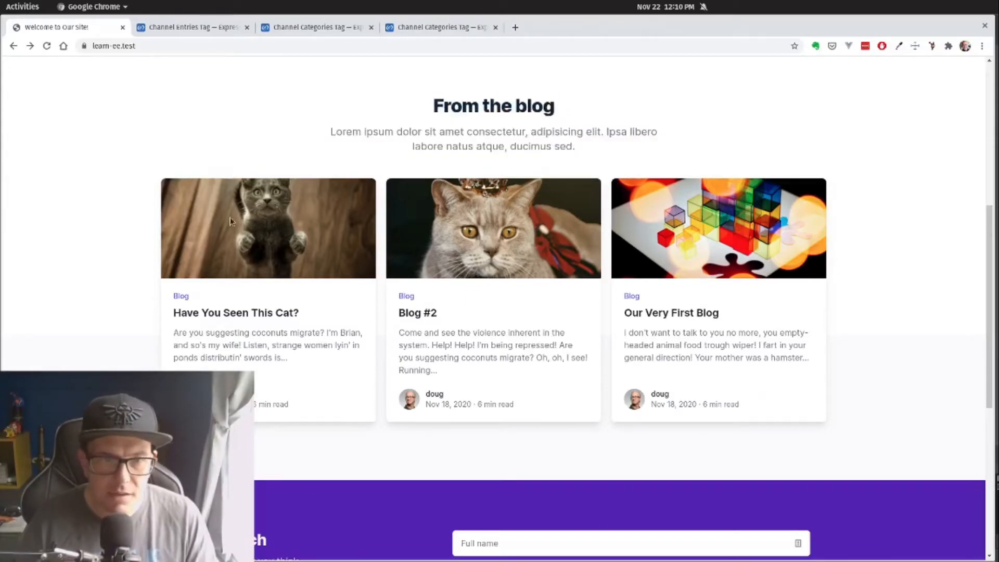
{"action": "mouse_move", "coordinate": [115, 284]}
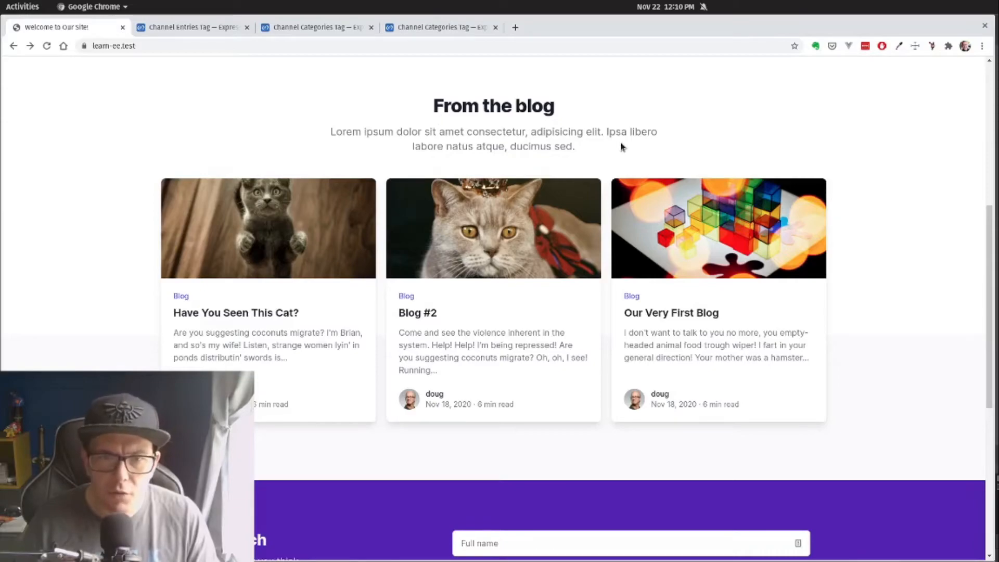
{"action": "mouse_move", "coordinate": [317, 358]}
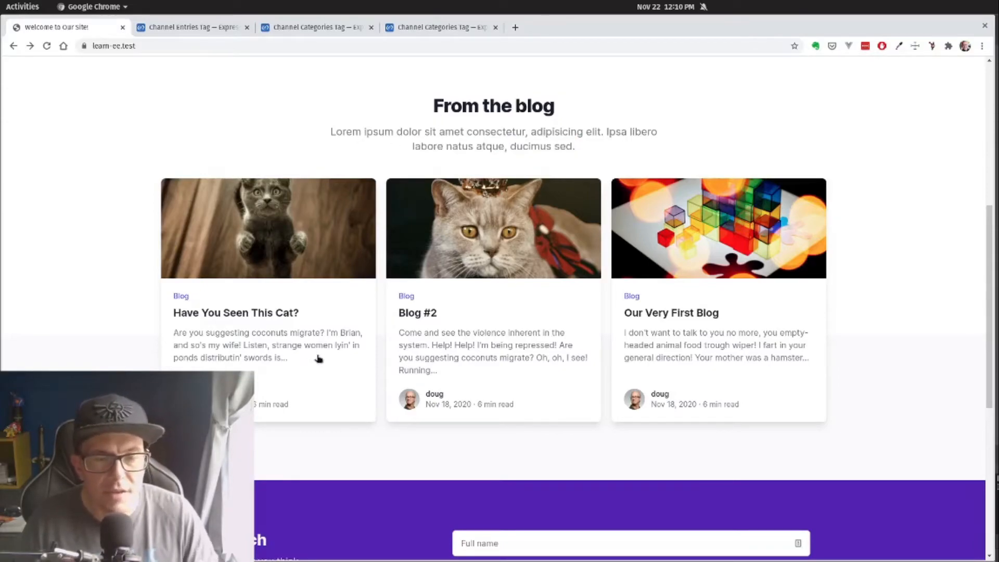
{"action": "mouse_move", "coordinate": [456, 192]}
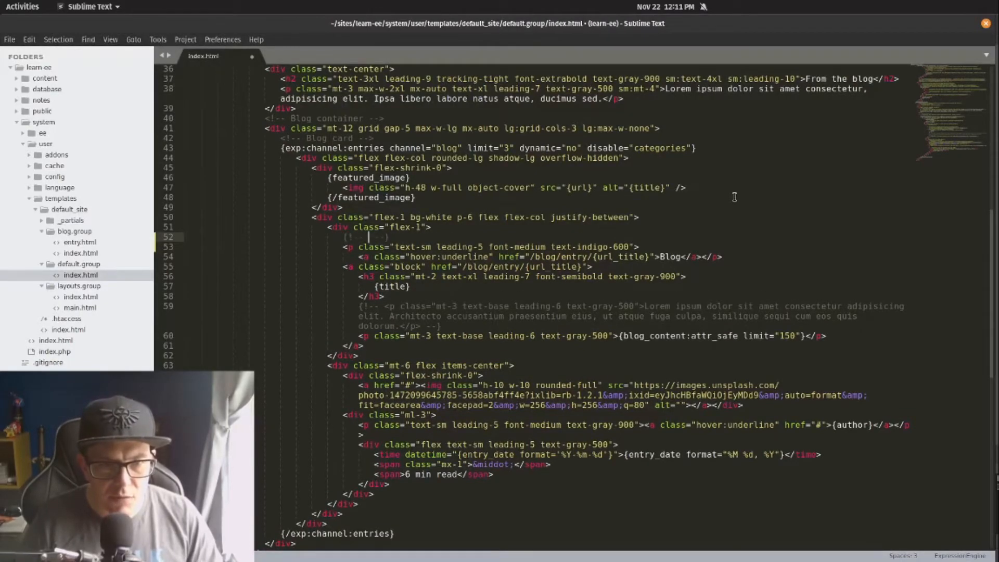
Add a Categories comment, wrap the Blog link in {if has_categories}{categories}, and remove disable="categories".
{"action": "type", "text": "Categories"}
{"action": "type", "text": "{"}
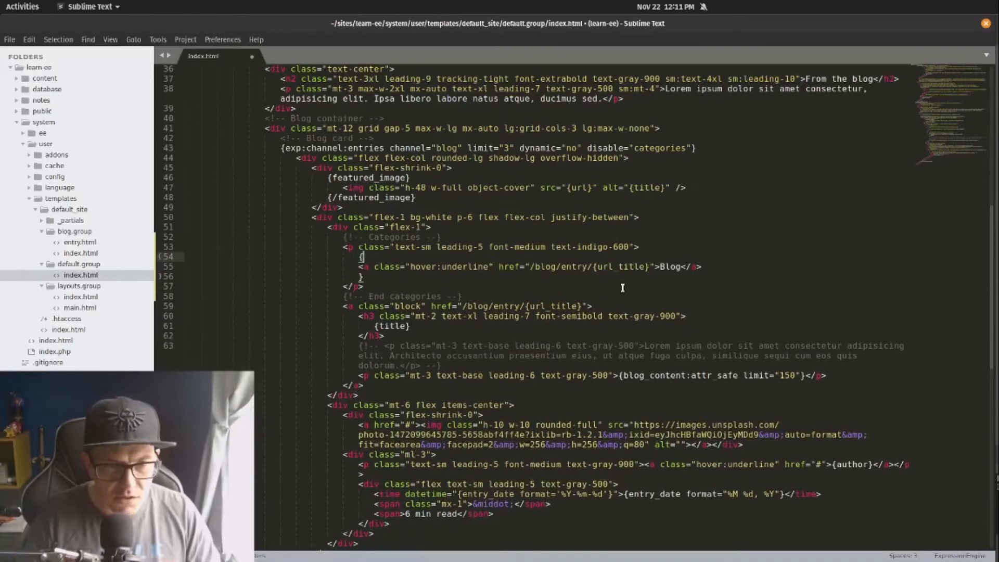
{"action": "type", "text": "if has_cat"}
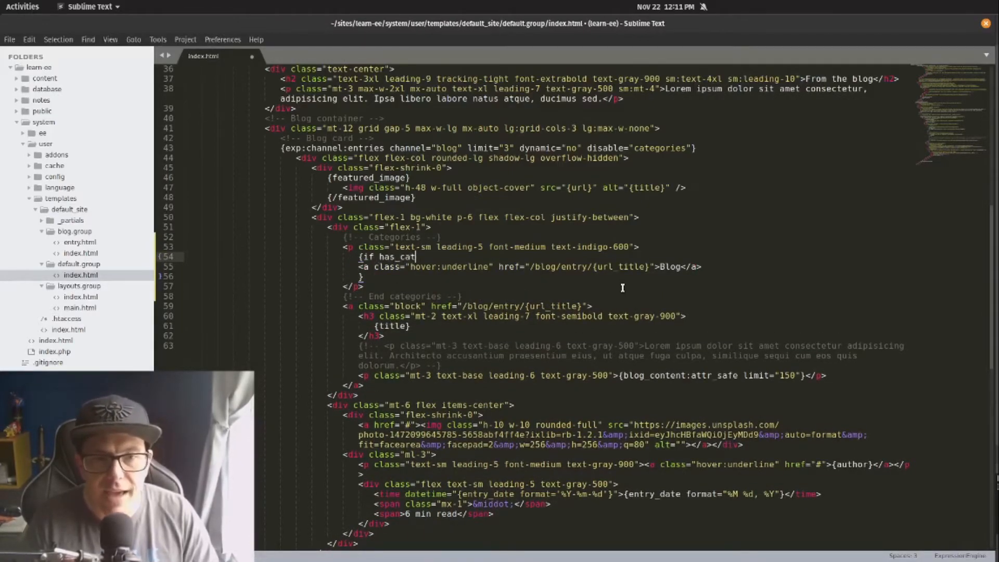
{"action": "type", "text": "egories}"}
{"action": "left_click", "coordinate": [363, 275]}
{"action": "type", "text": "{/if"}
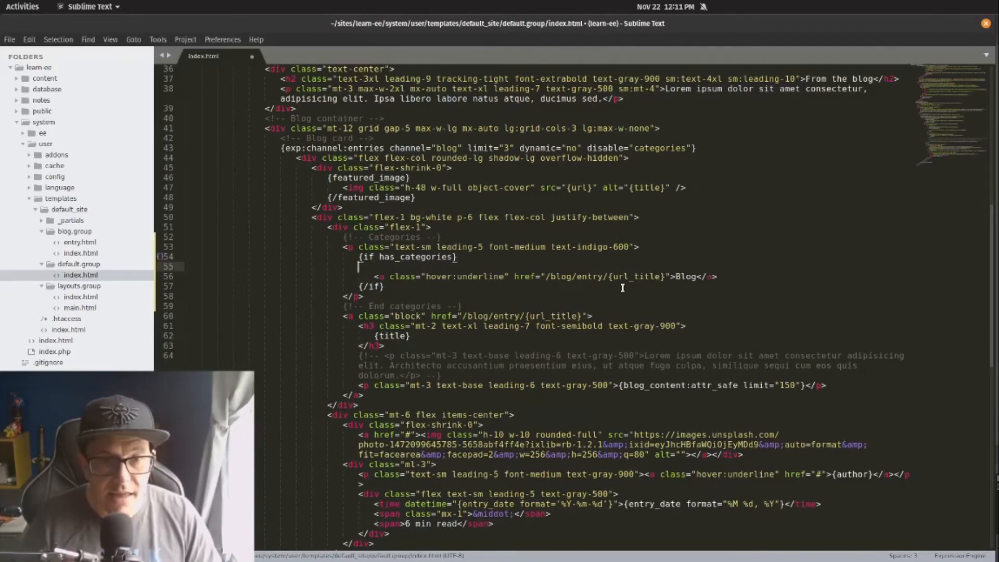
{"action": "type", "text": "{categories"}
{"action": "left_click", "coordinate": [414, 277]}
{"action": "type", "text": "{/categories}"}
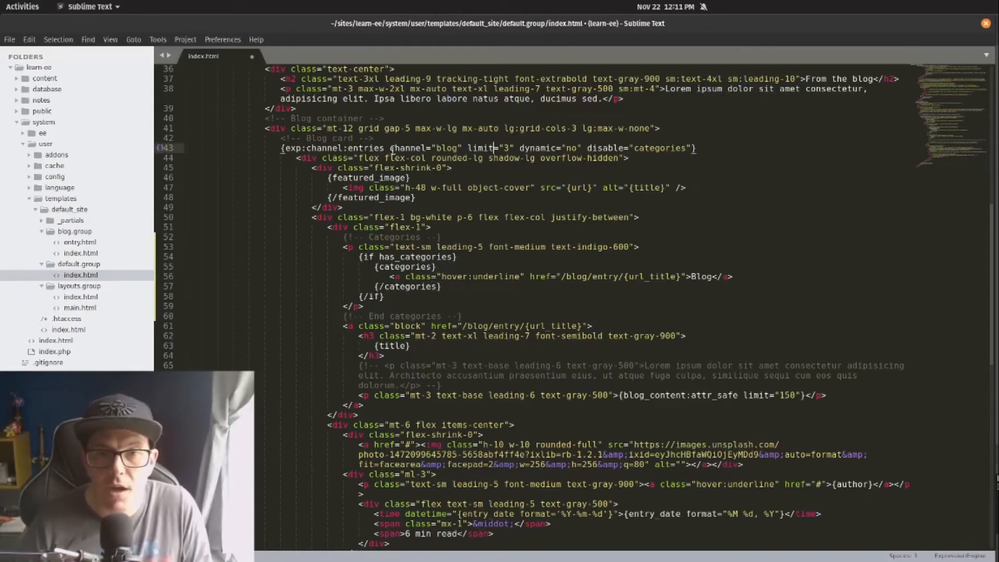
{"action": "double_click", "coordinate": [571, 147]}
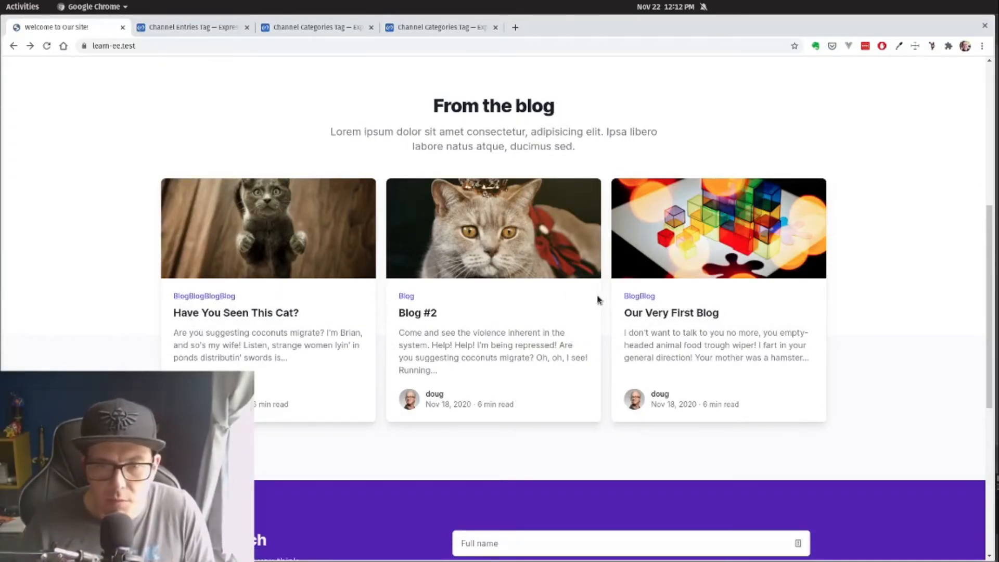
{"action": "mouse_move", "coordinate": [680, 307]}
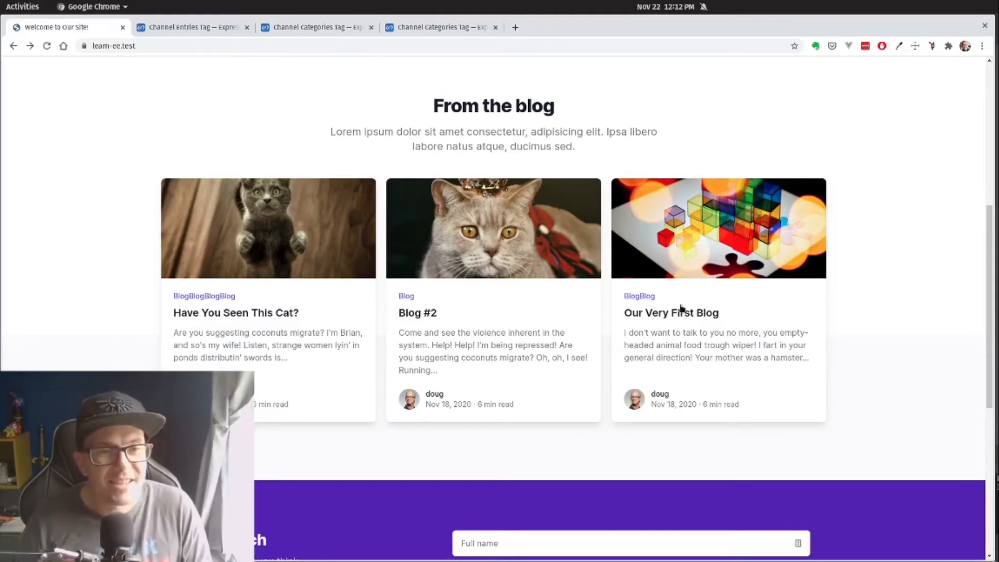
After checking the repeated Blog labels, switch back to the index.html template in Sublime Text.
{"action": "key", "text": "alt+Tab"}
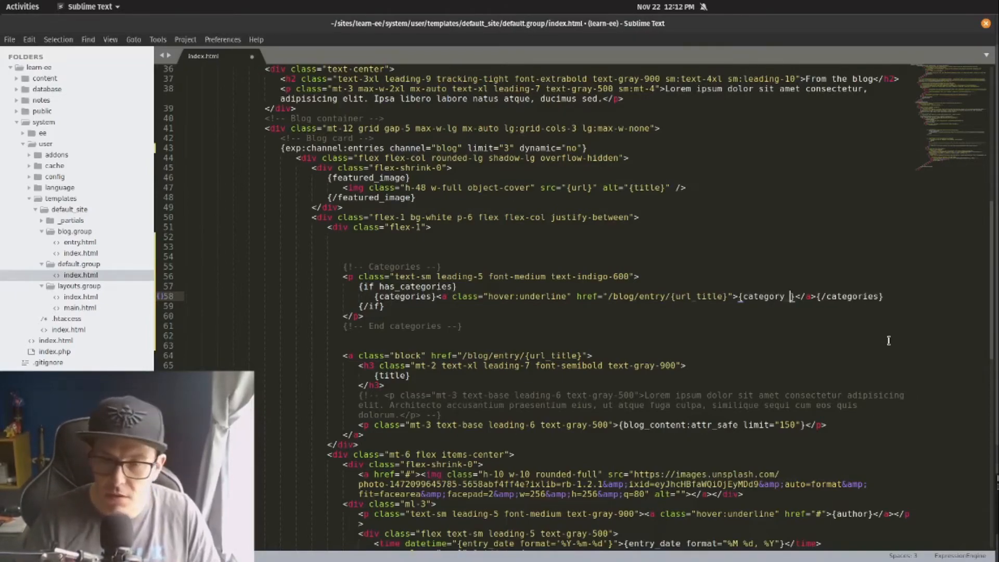
Replace the link text Blog with {category_name} followed by a comma inside the loop.
{"action": "type", "text": "name"}
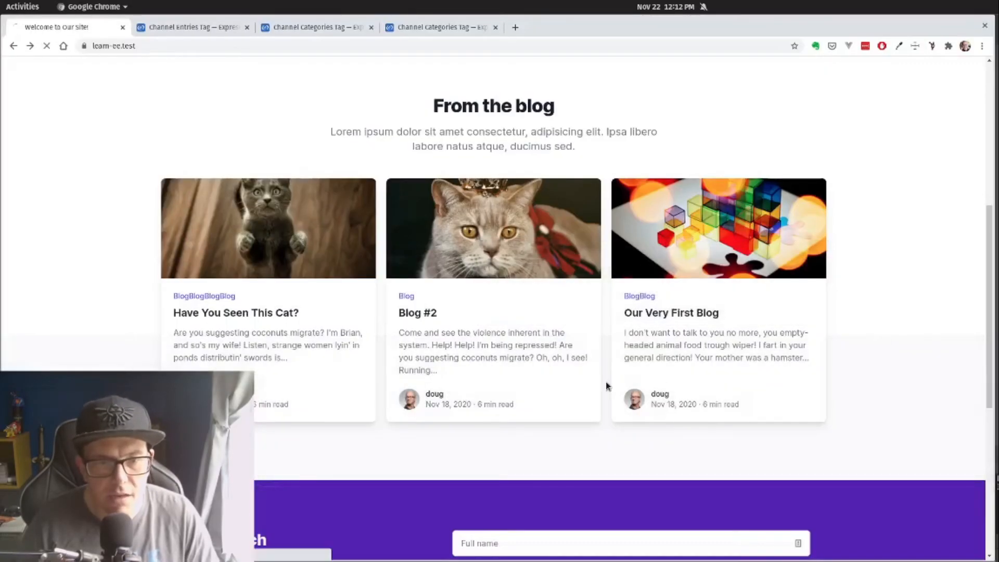
Reload the homepage so the cards list category names like Awesome, Cats, Gray Cats.
{"action": "left_click", "coordinate": [63, 52]}
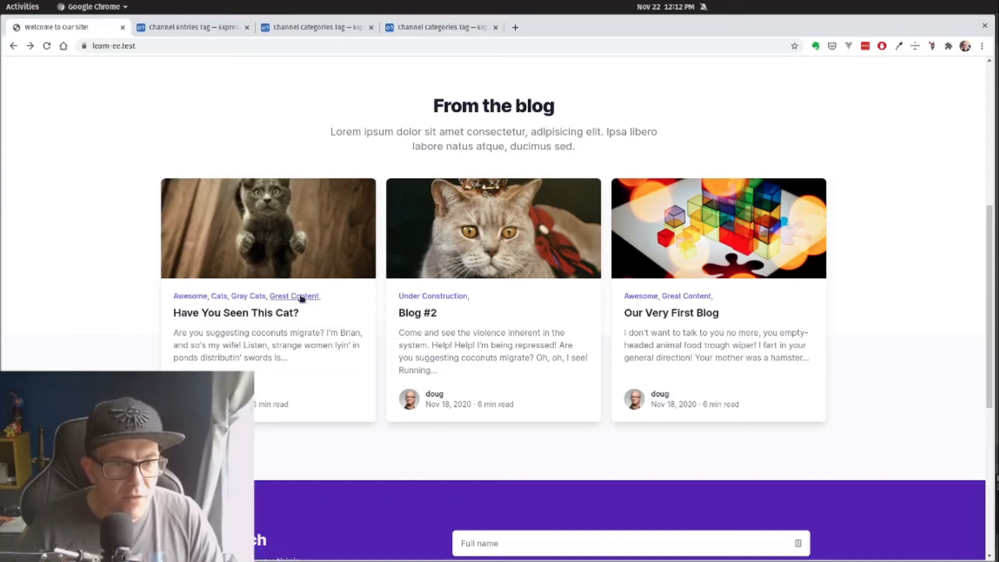
{"action": "mouse_move", "coordinate": [458, 327]}
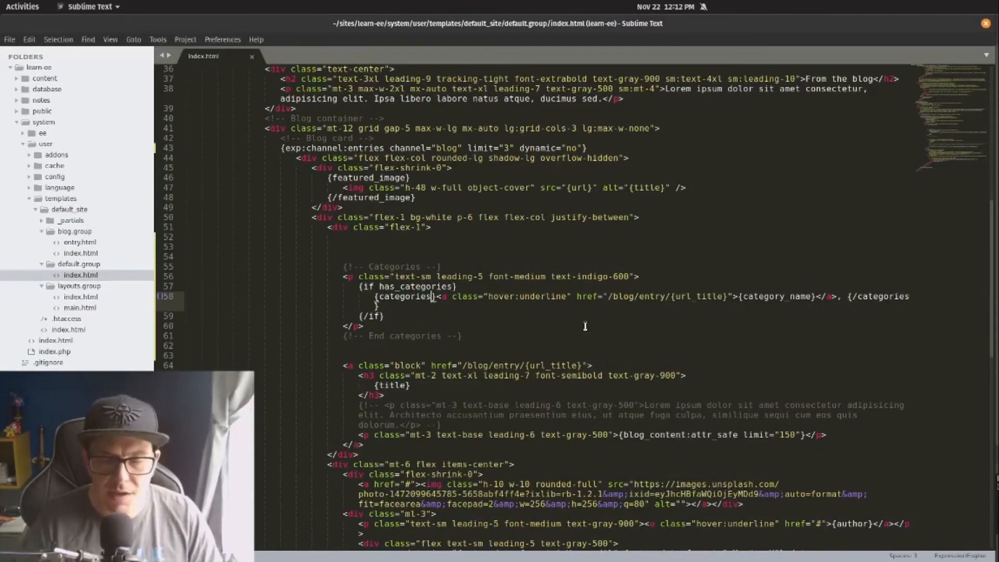
Add backspace="2" to the {categories} tag and switch to Chrome to check the trailing comma is gone.
{"action": "type", "text": "backspace=\""}
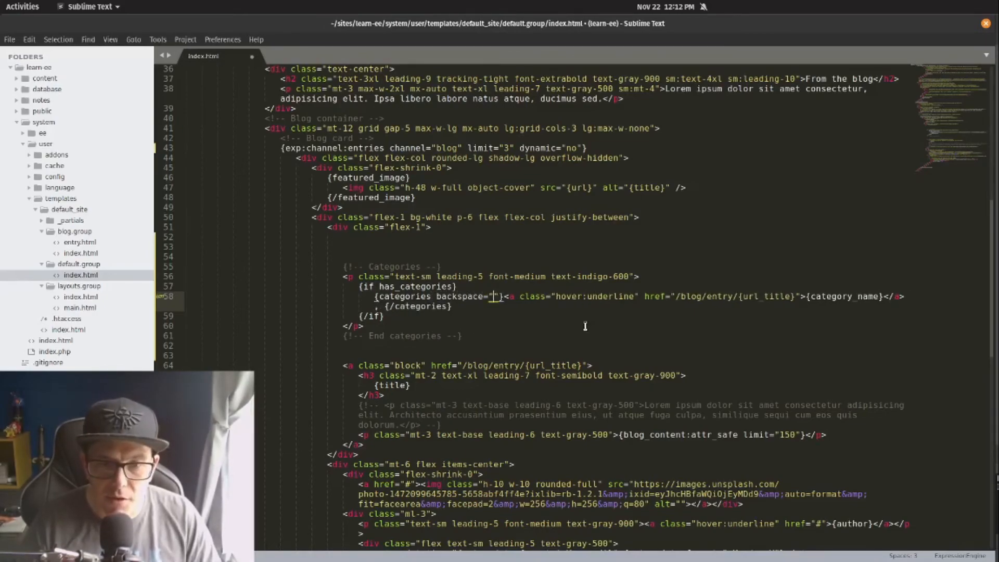
{"action": "type", "text": "2"}
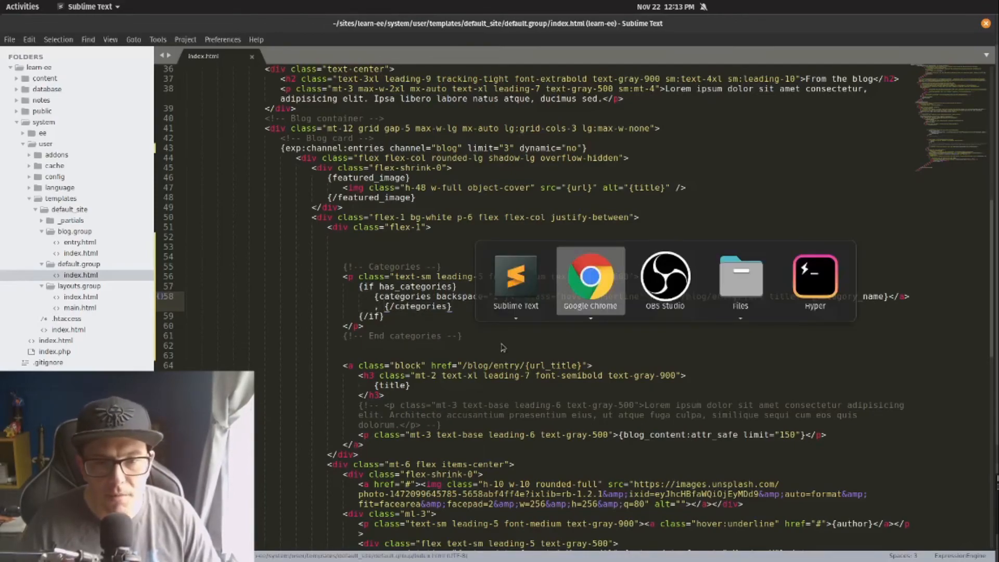
{"action": "left_click", "coordinate": [590, 276]}
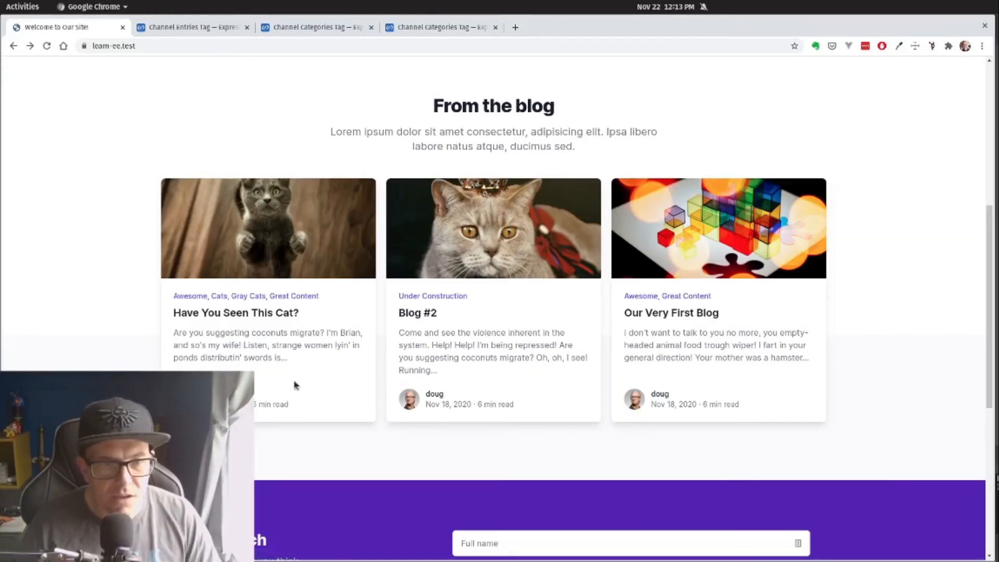
{"action": "mouse_move", "coordinate": [256, 296]}
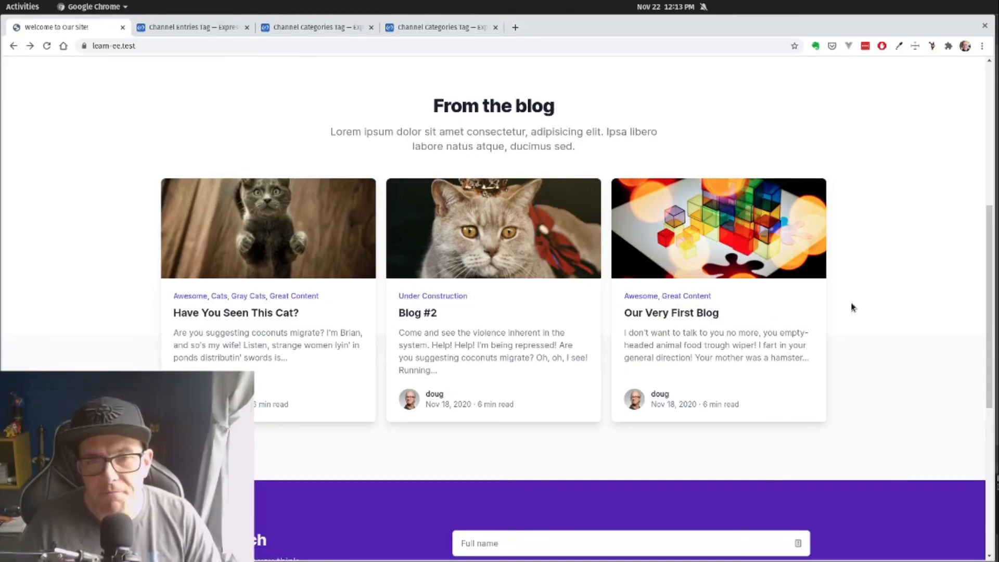
{"action": "mouse_move", "coordinate": [889, 323]}
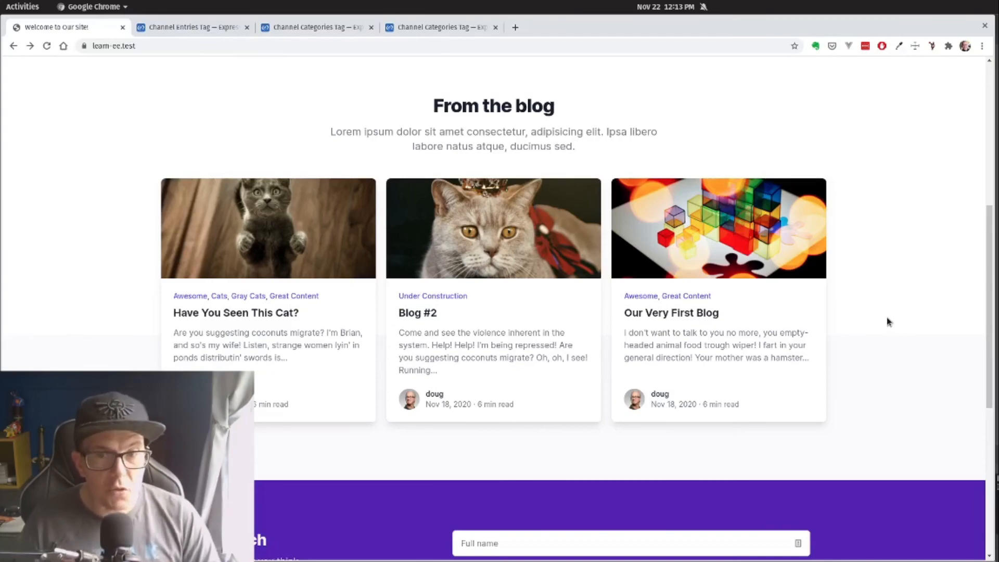